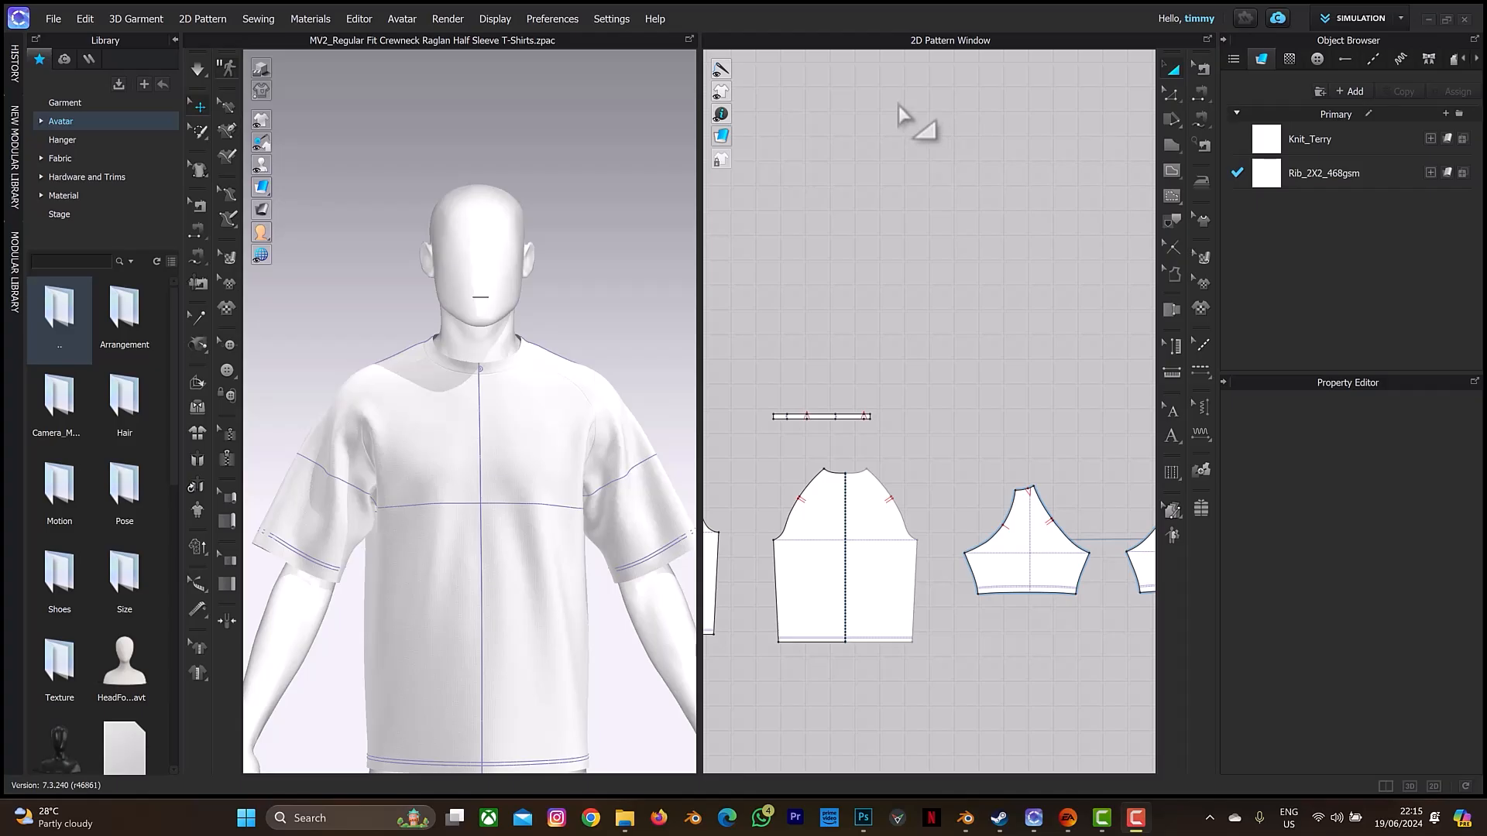
Set Knit_Terry thickness to 2 mm and display thick textured surfaces in the 3D window
{"action": "left_click", "coordinate": [1310, 139]}
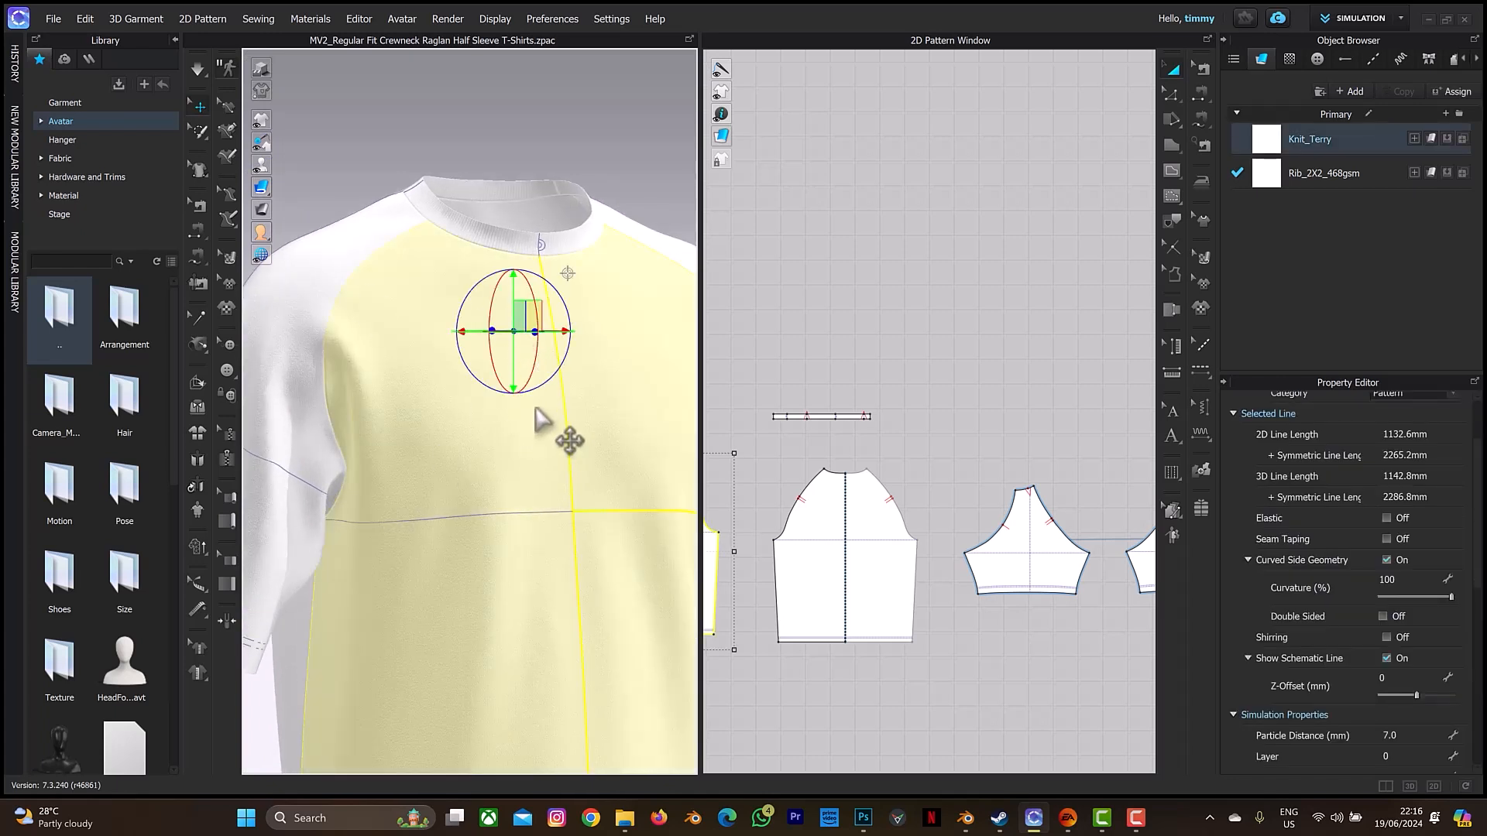
{"action": "mouse_move", "coordinate": [568, 251]}
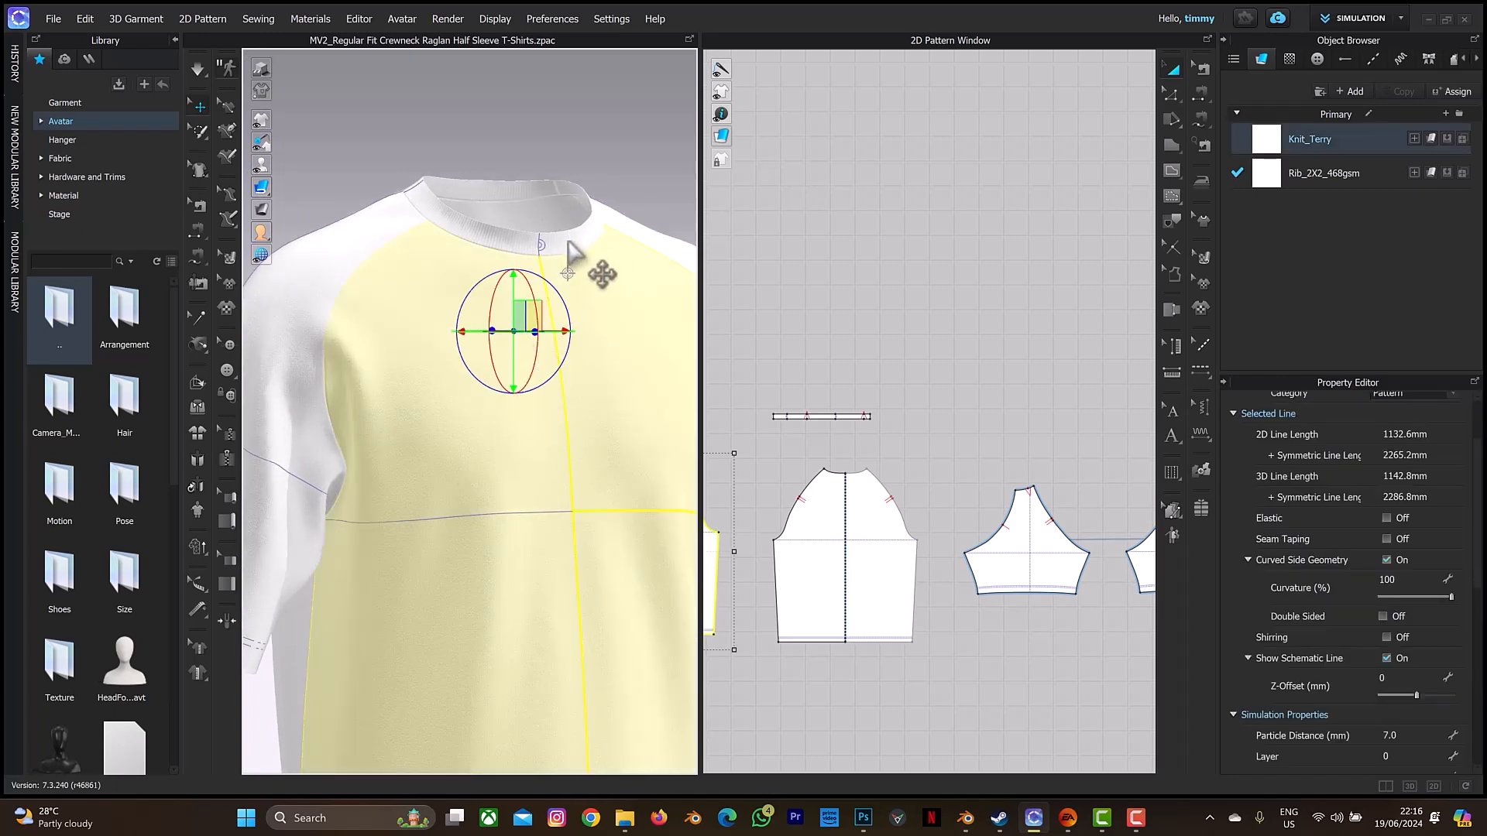
{"action": "mouse_move", "coordinate": [559, 497]}
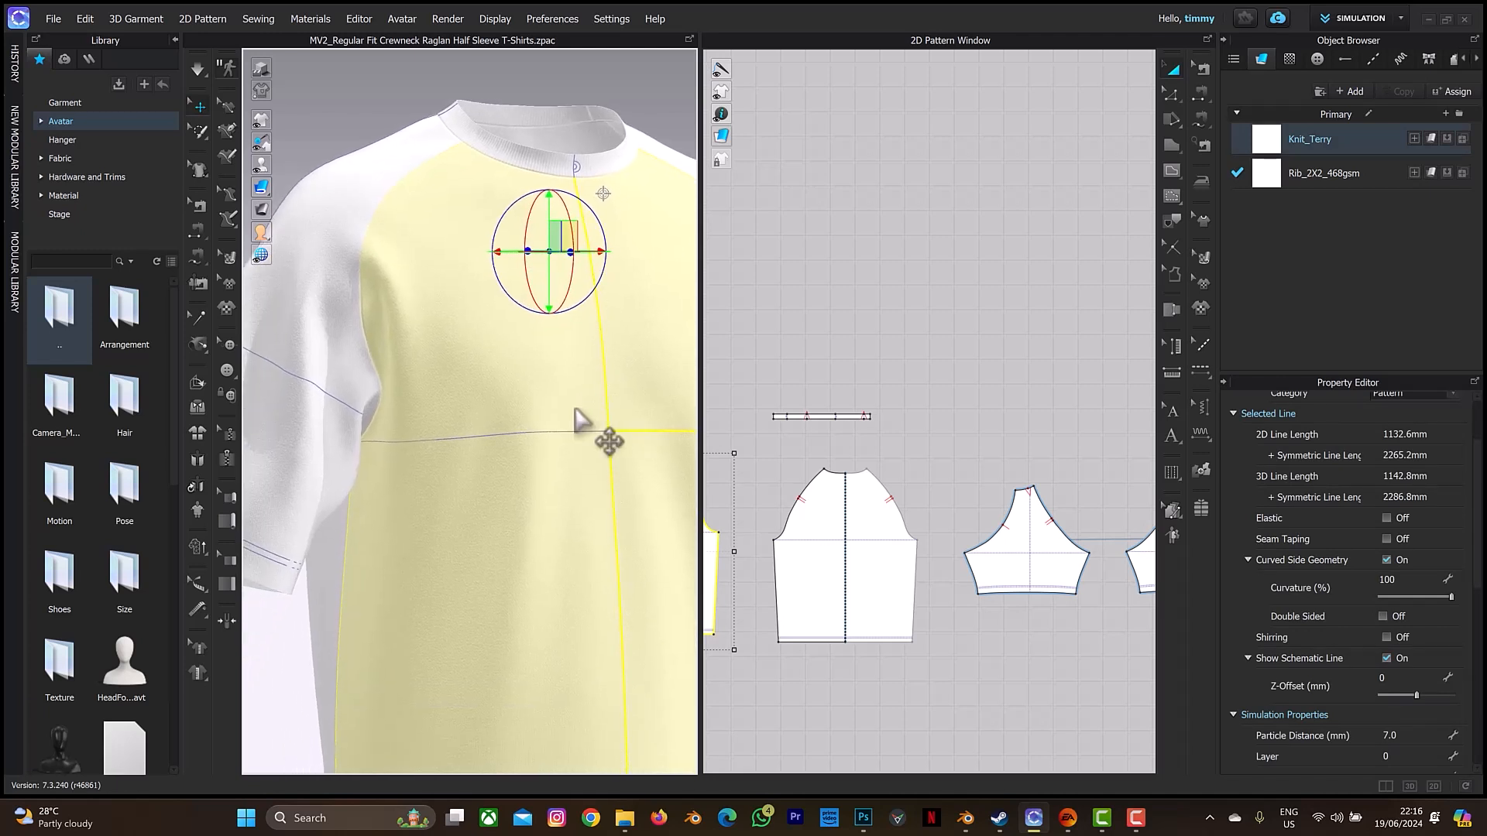
{"action": "mouse_move", "coordinate": [622, 389]}
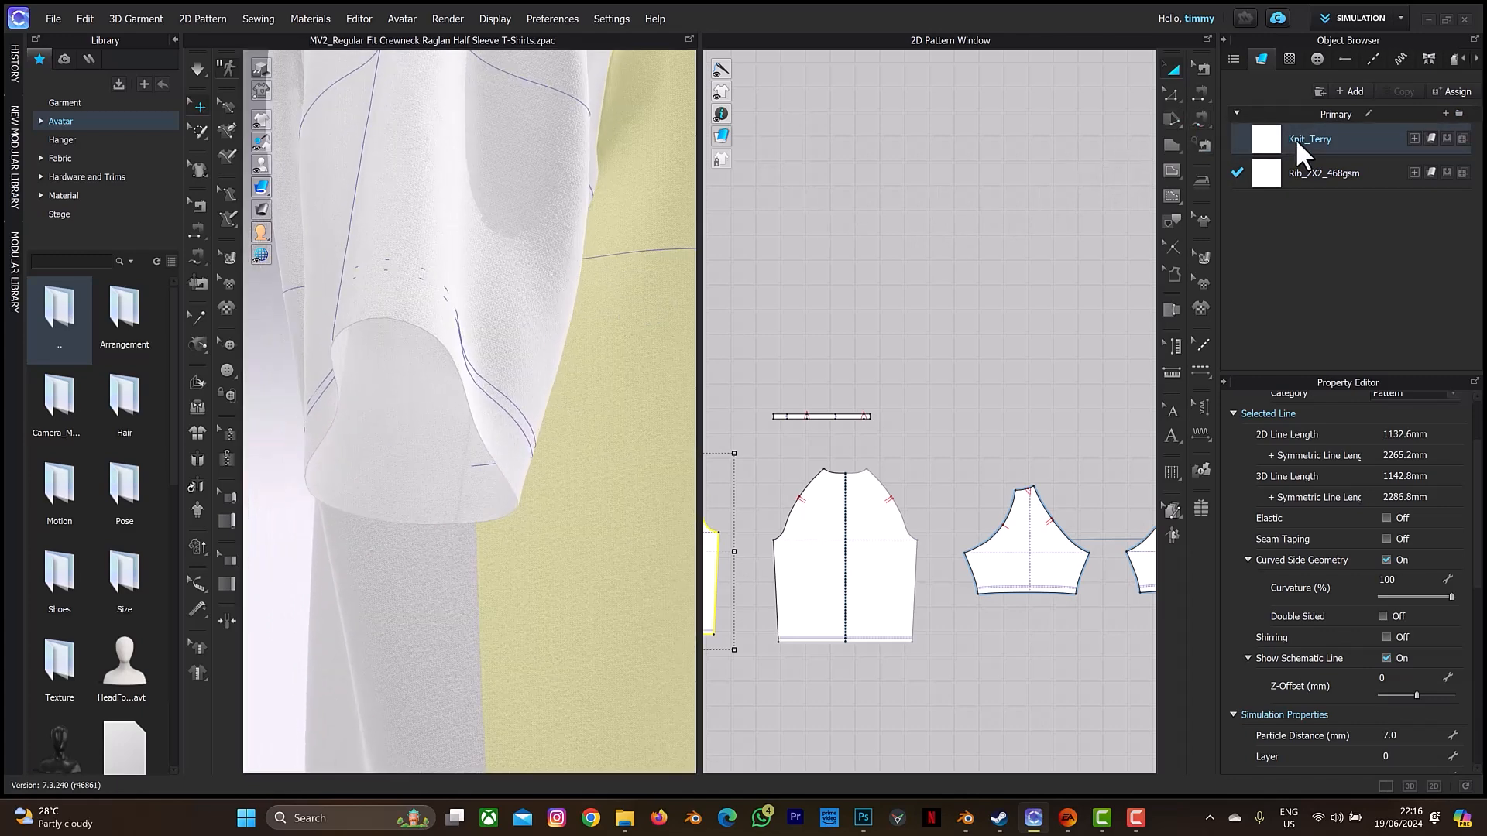
{"action": "left_click", "coordinate": [1311, 139]}
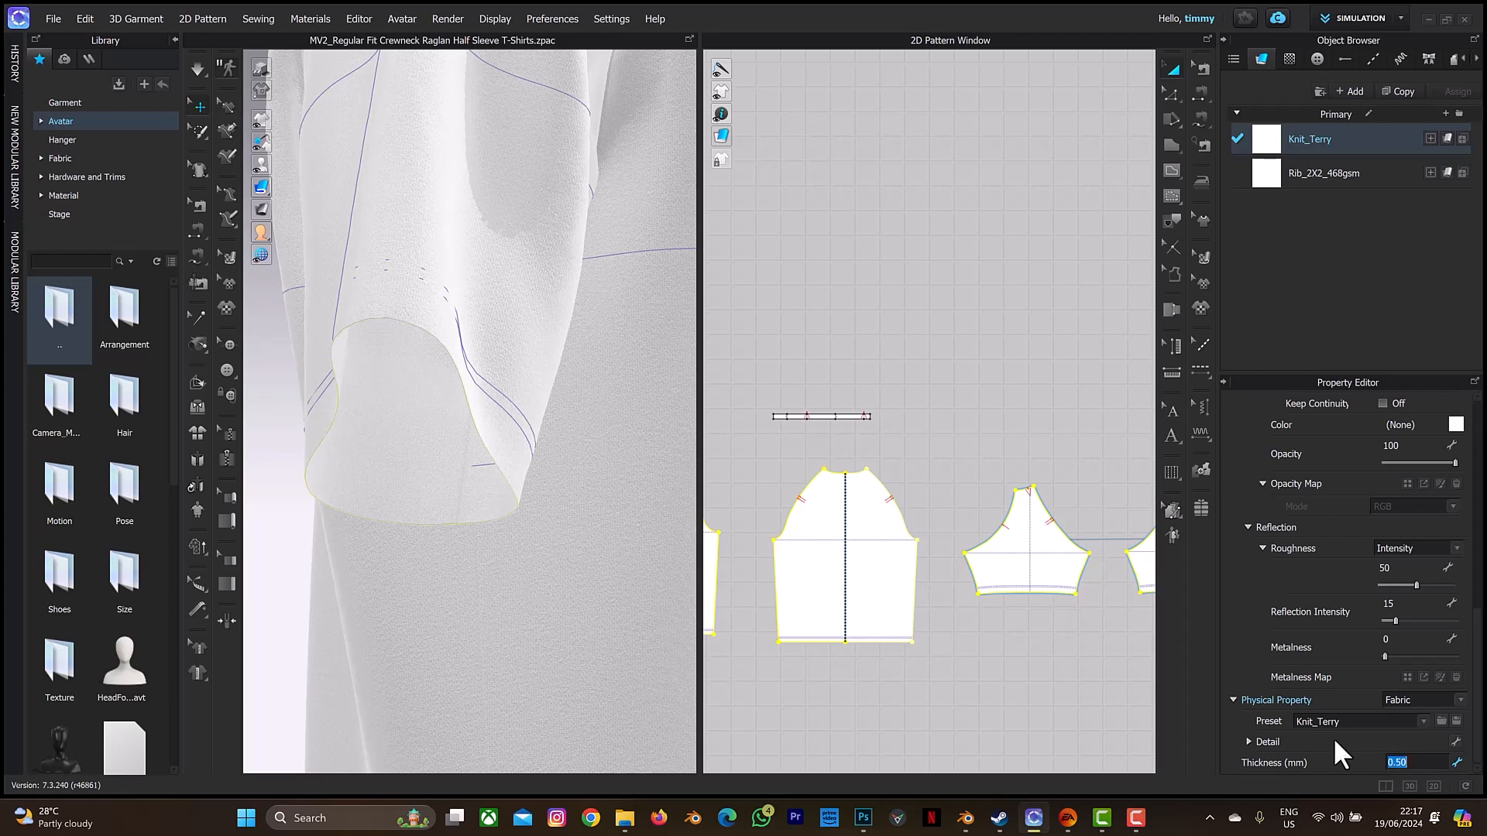
{"action": "type", "text": "2."}
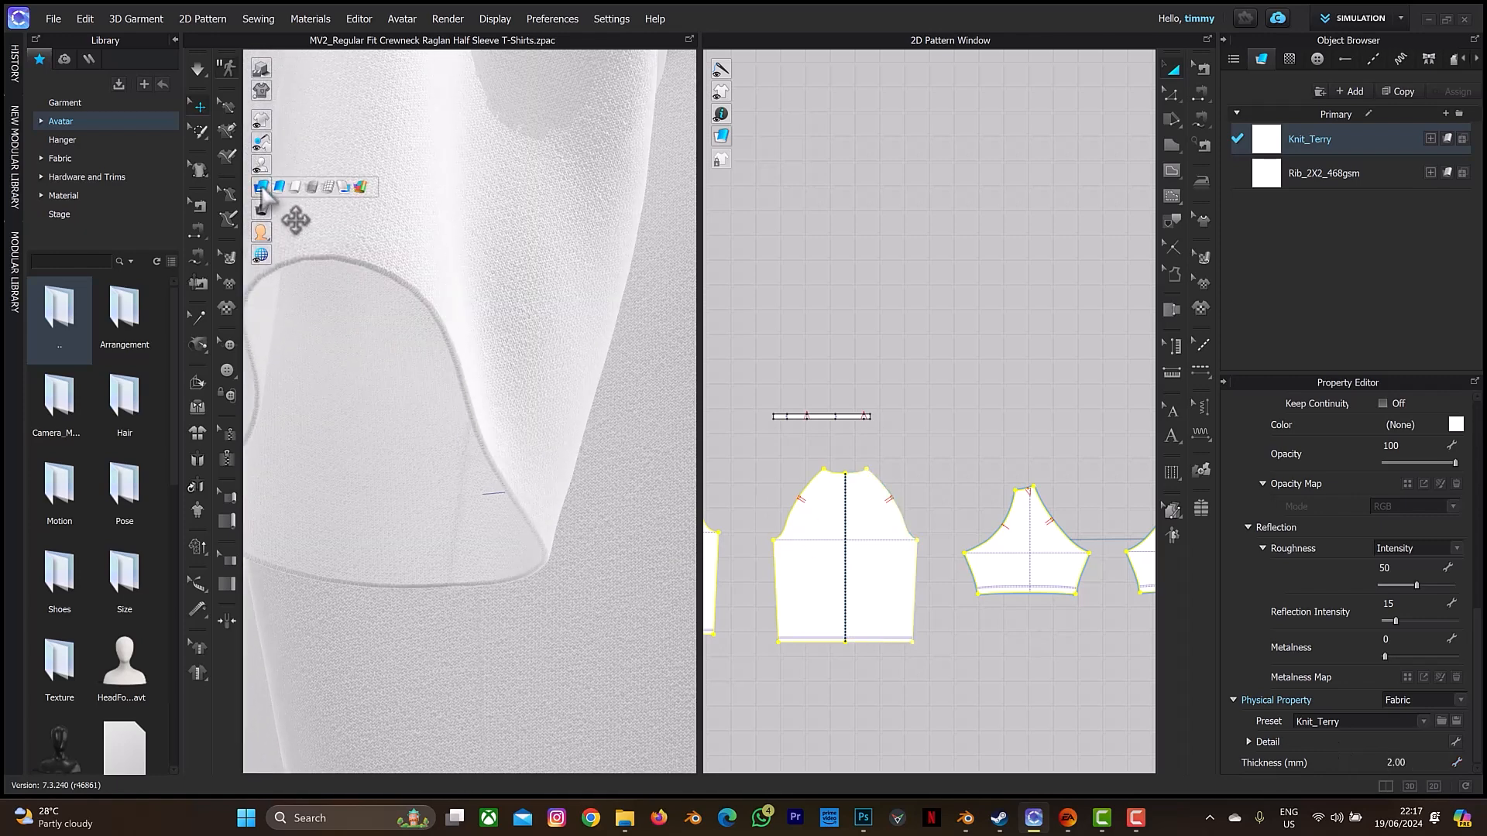
{"action": "left_click", "coordinate": [285, 186]}
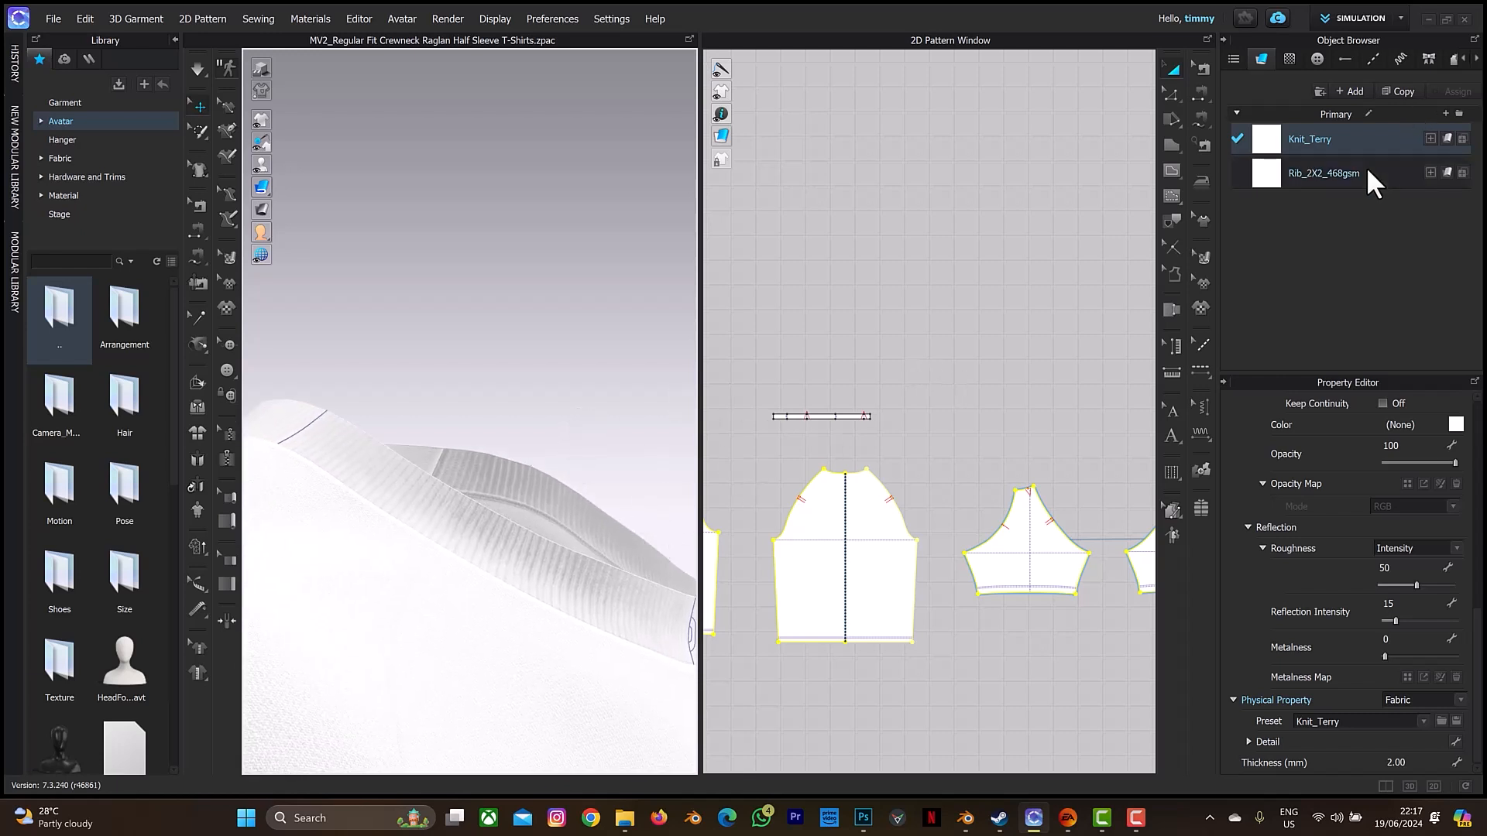
Set the Rib_2X2_468gsm collar fabric thickness to 2.00 mm, then return to Knit_Terry
{"action": "left_click", "coordinate": [1321, 172]}
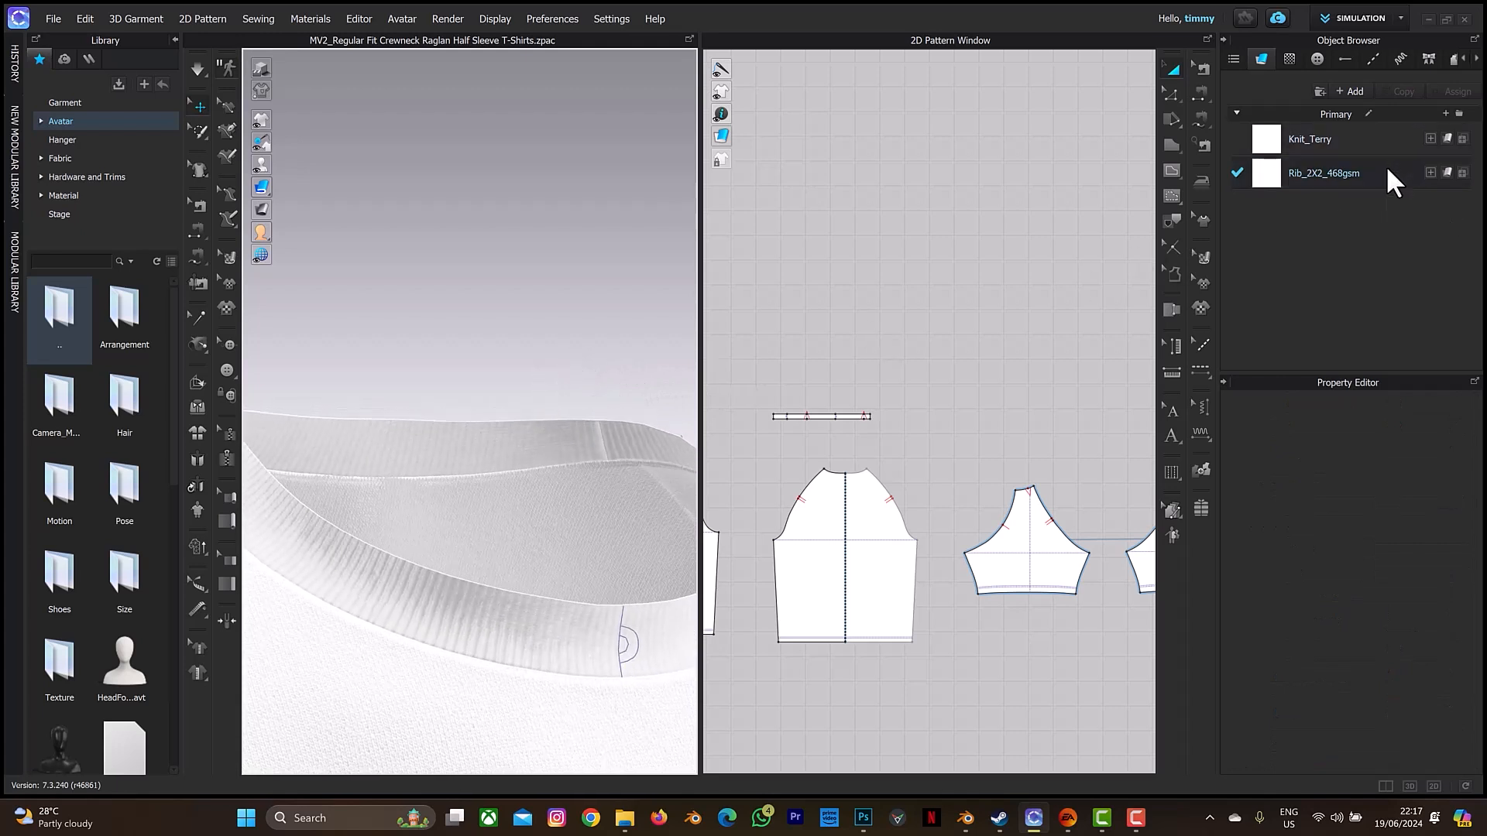
{"action": "left_click", "coordinate": [1323, 172]}
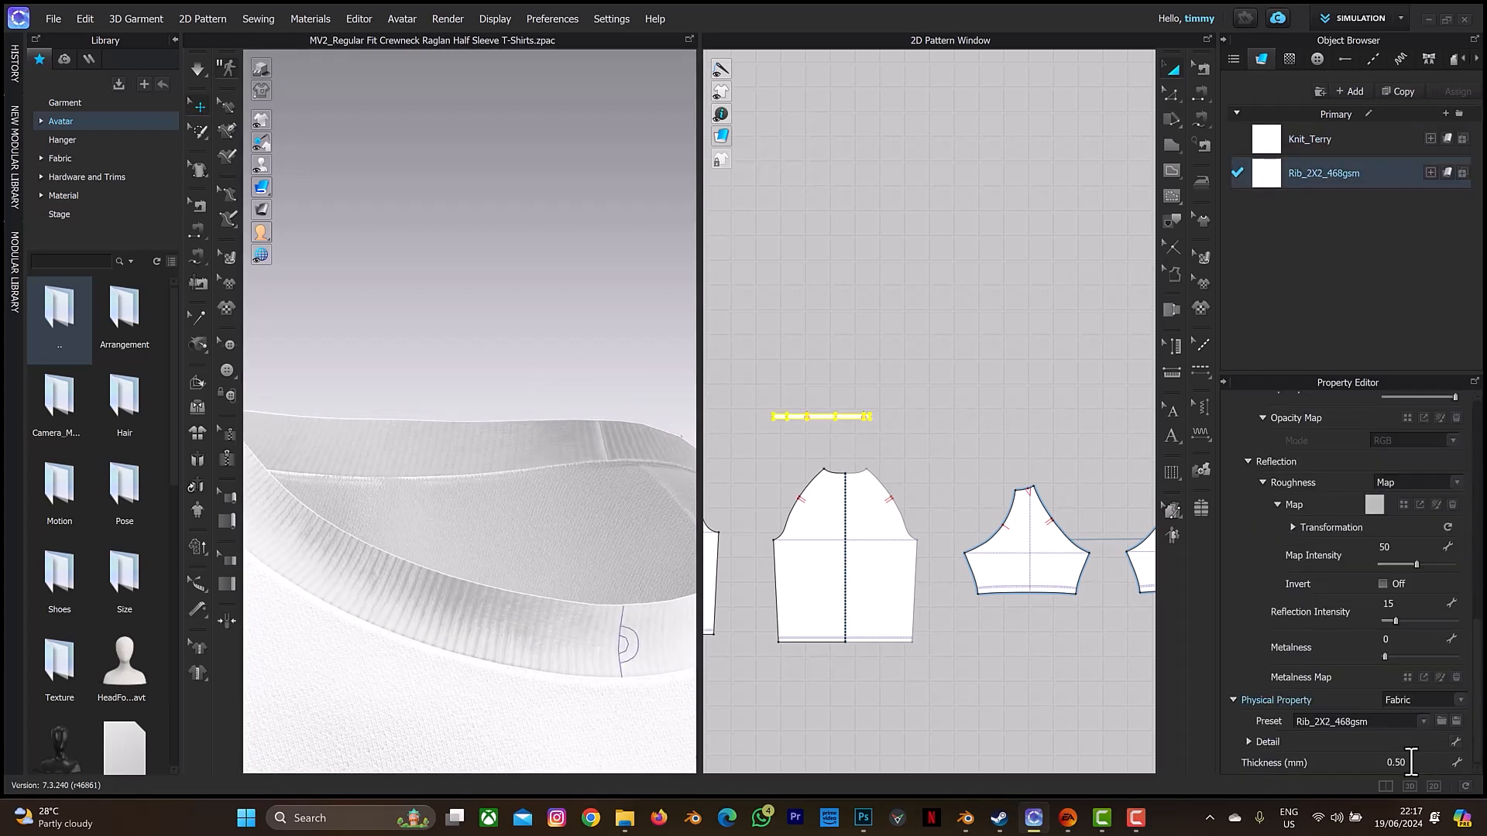
{"action": "type", "text": "2.00"}
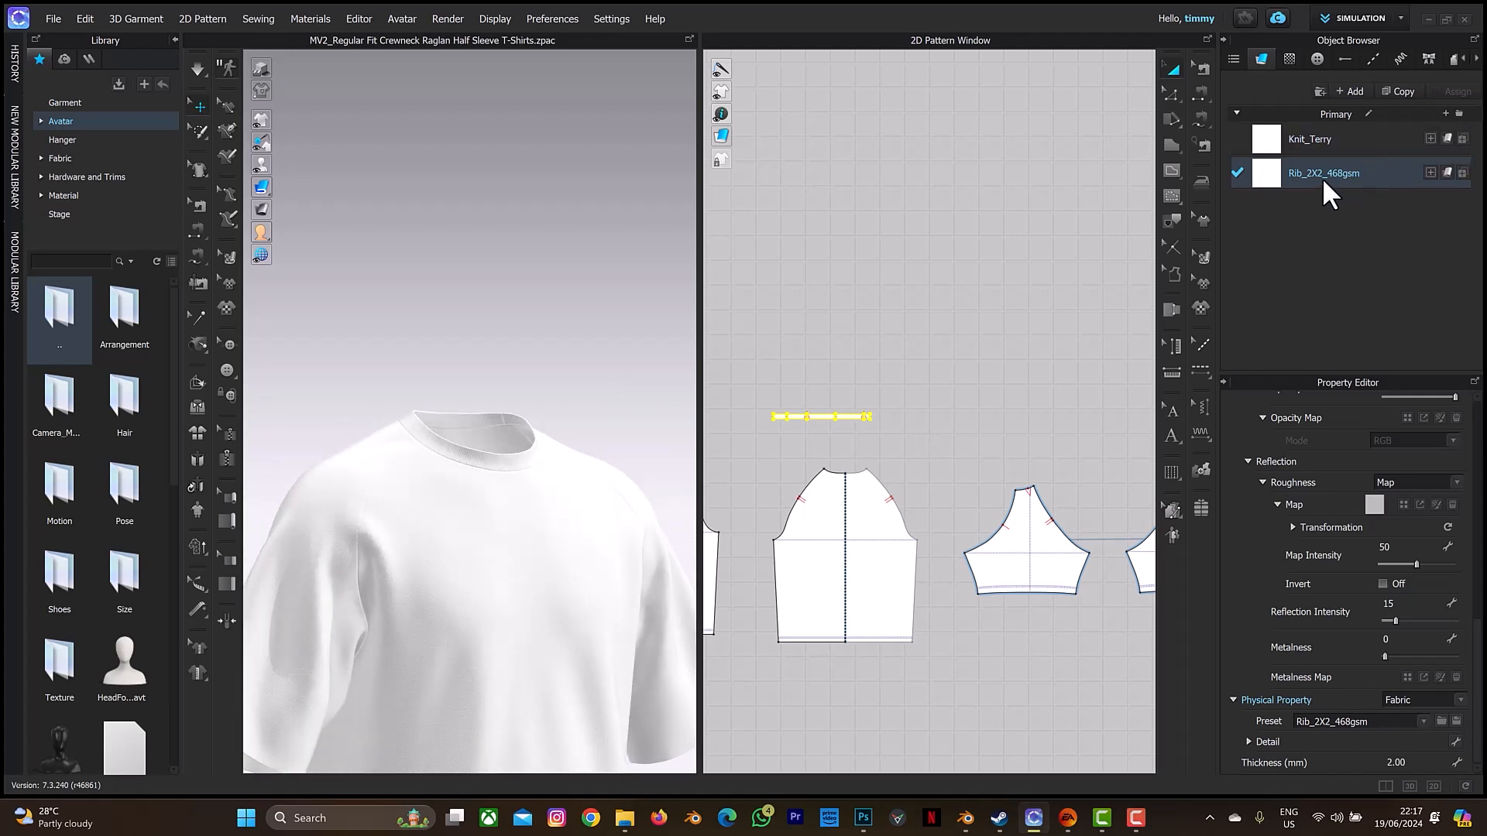
{"action": "left_click", "coordinate": [1314, 138]}
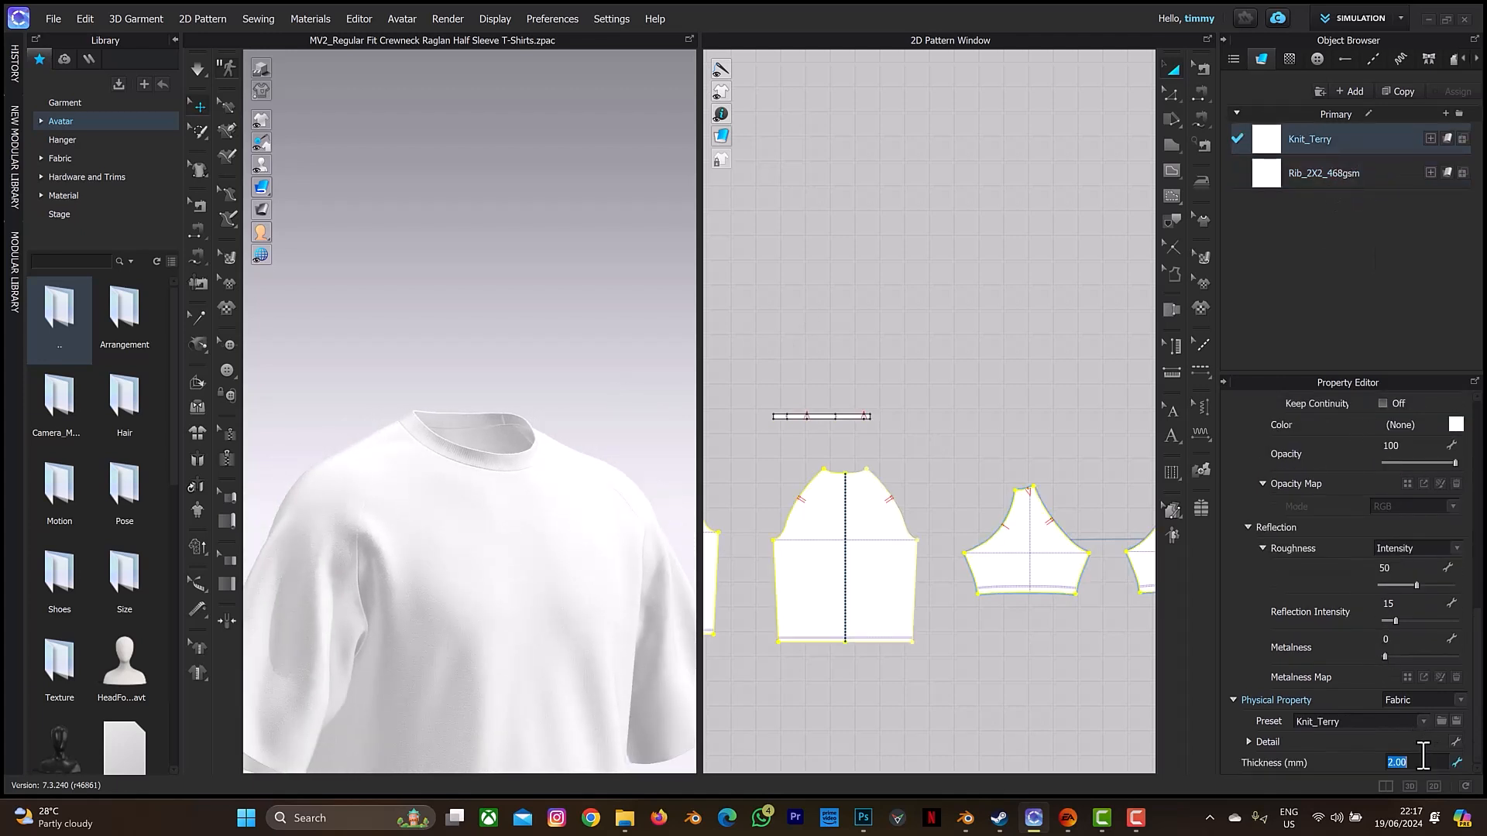
Change the Knit_Terry thickness from 2.00 mm to 1.00 mm
{"action": "type", "text": "1.00"}
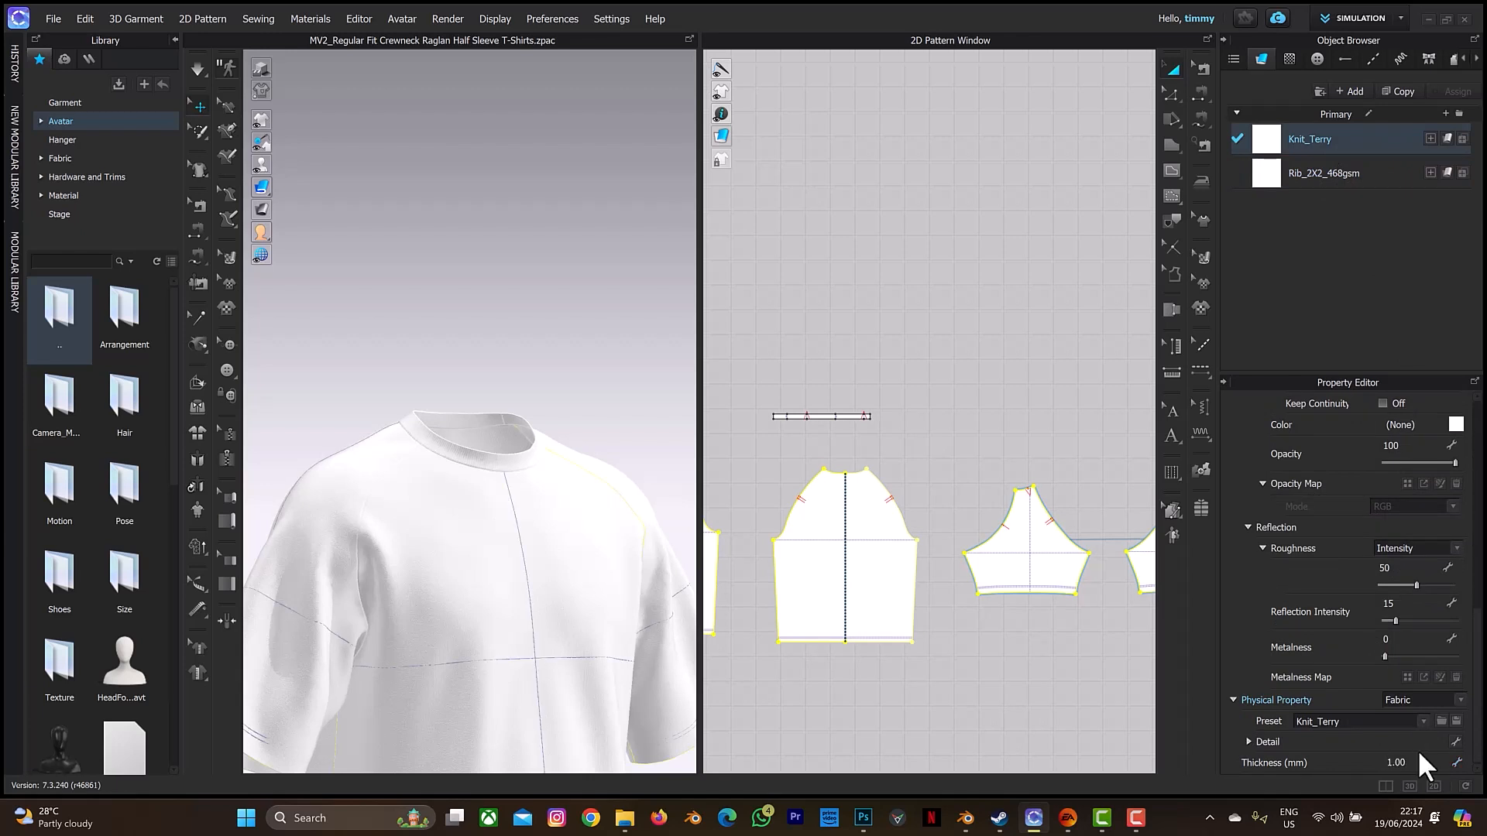
{"action": "left_click", "coordinate": [1323, 172]}
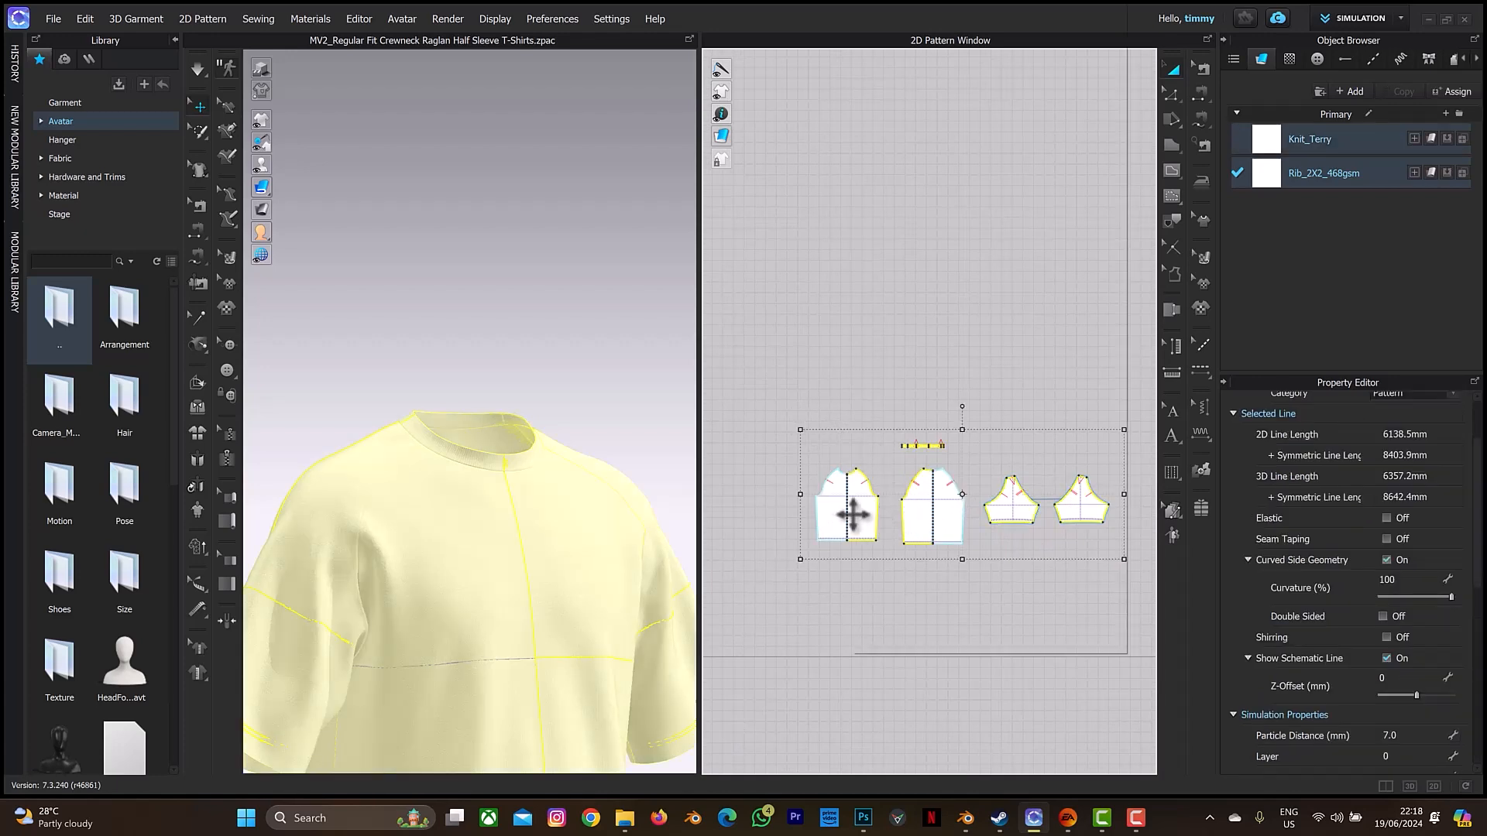
Layer Clone (Under) all selected T-shirt pattern pieces to create a linked inner layer
{"action": "right_click", "coordinate": [848, 508]}
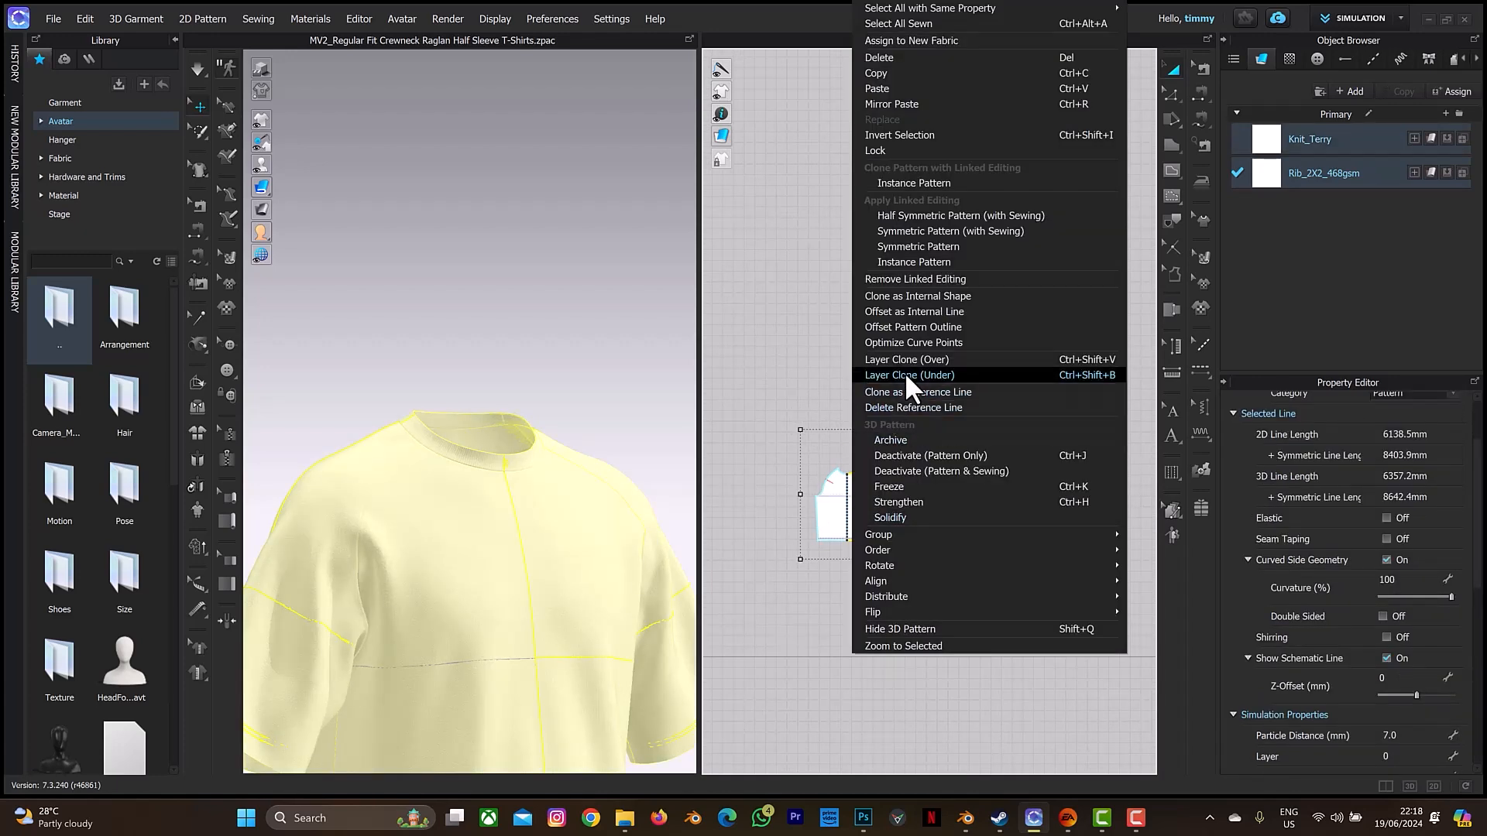
{"action": "left_click", "coordinate": [908, 375]}
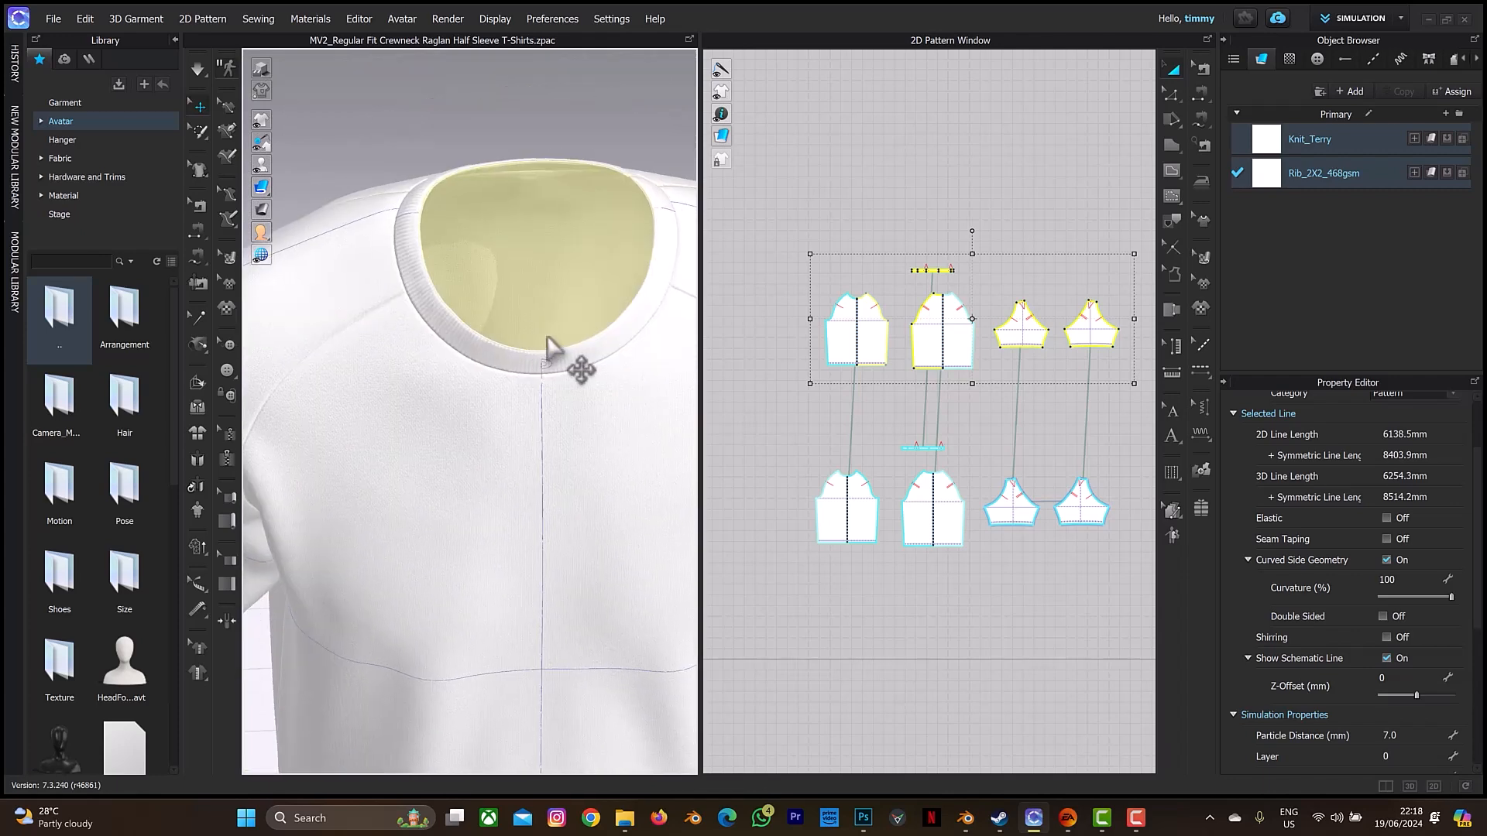
{"action": "mouse_move", "coordinate": [290, 189]}
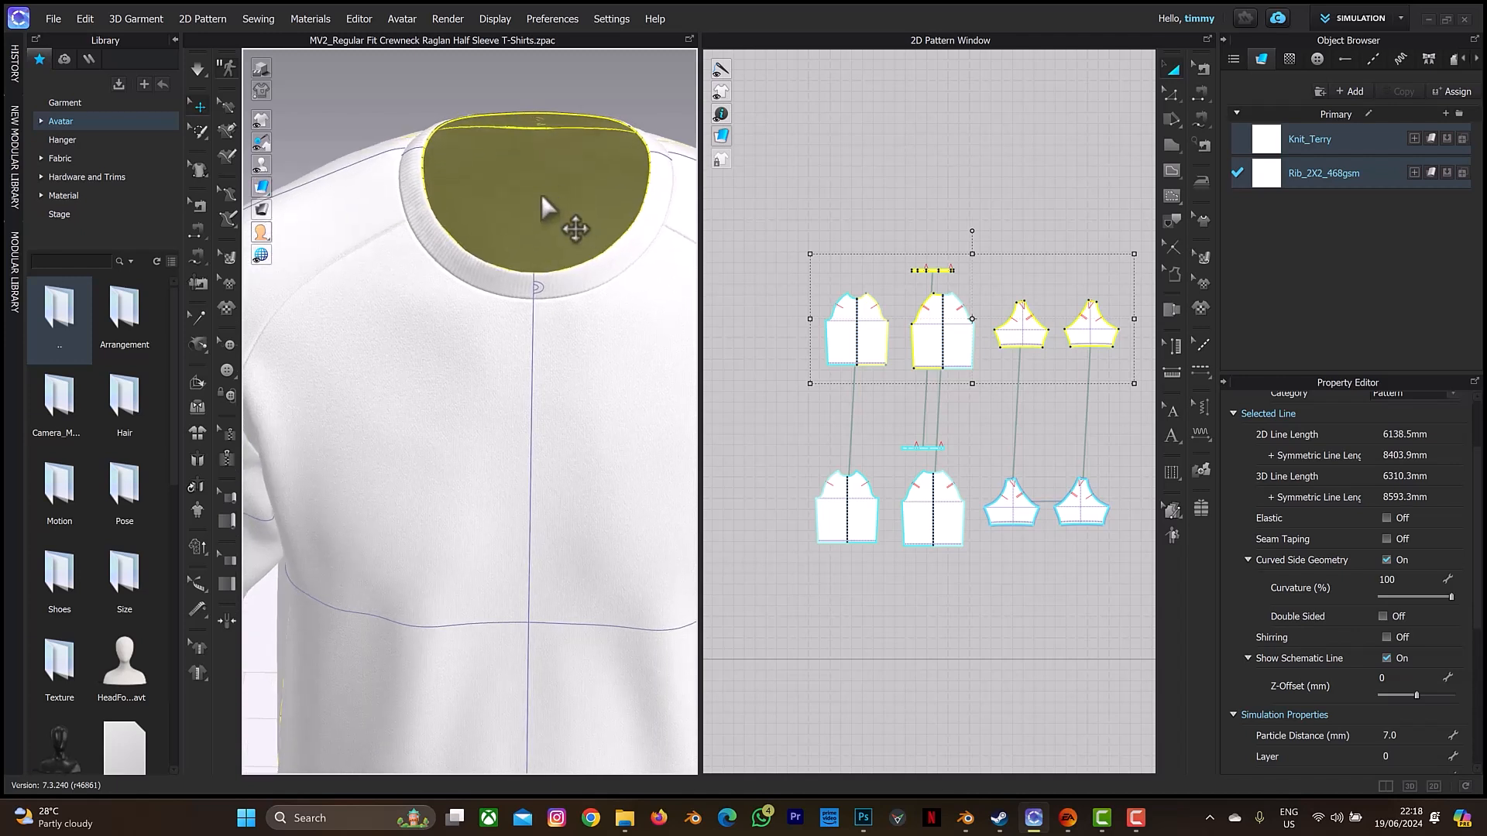
{"action": "mouse_move", "coordinate": [553, 211]}
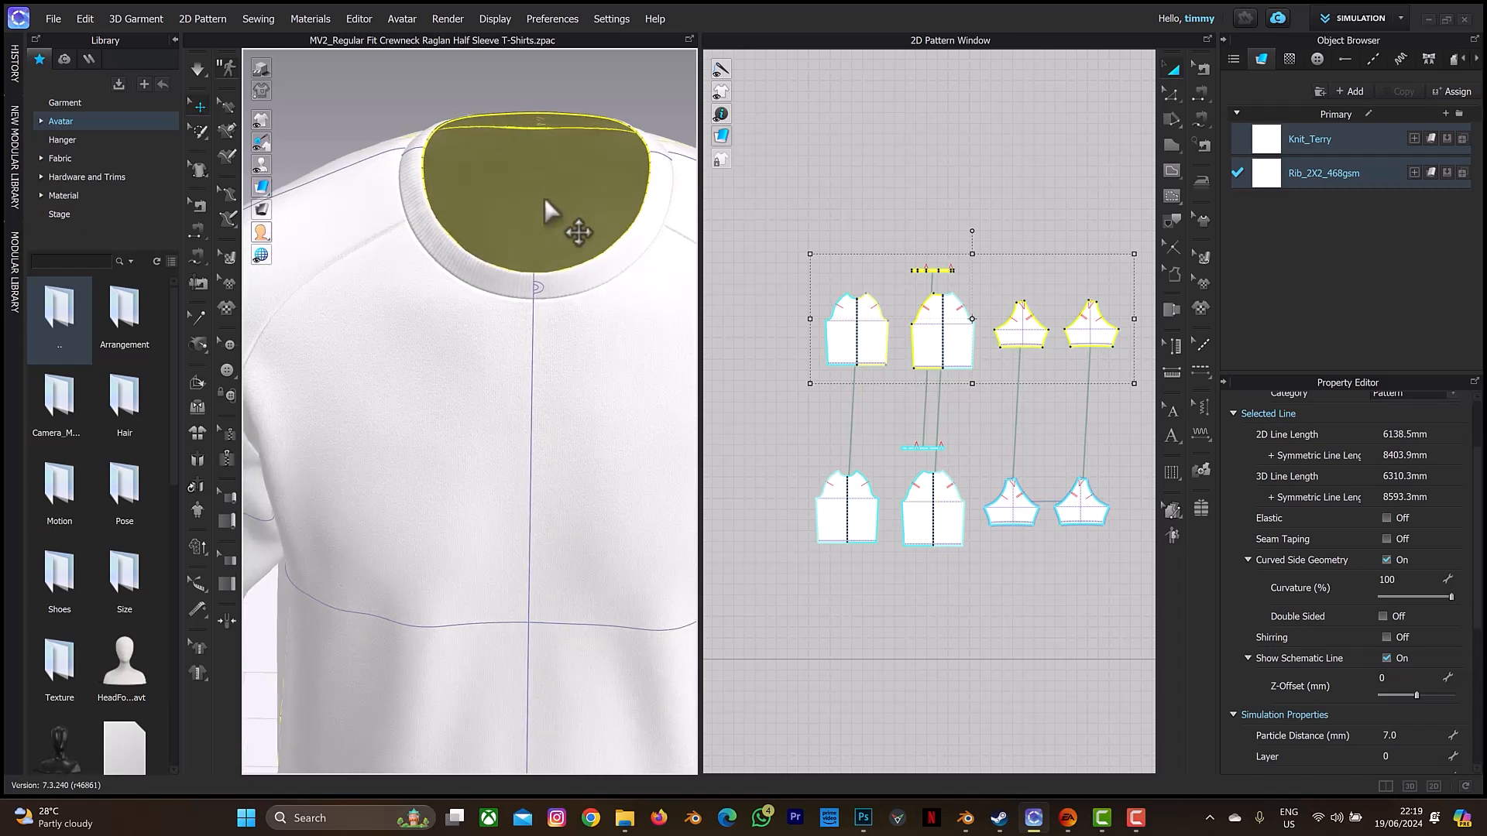
{"action": "mouse_move", "coordinate": [610, 341]}
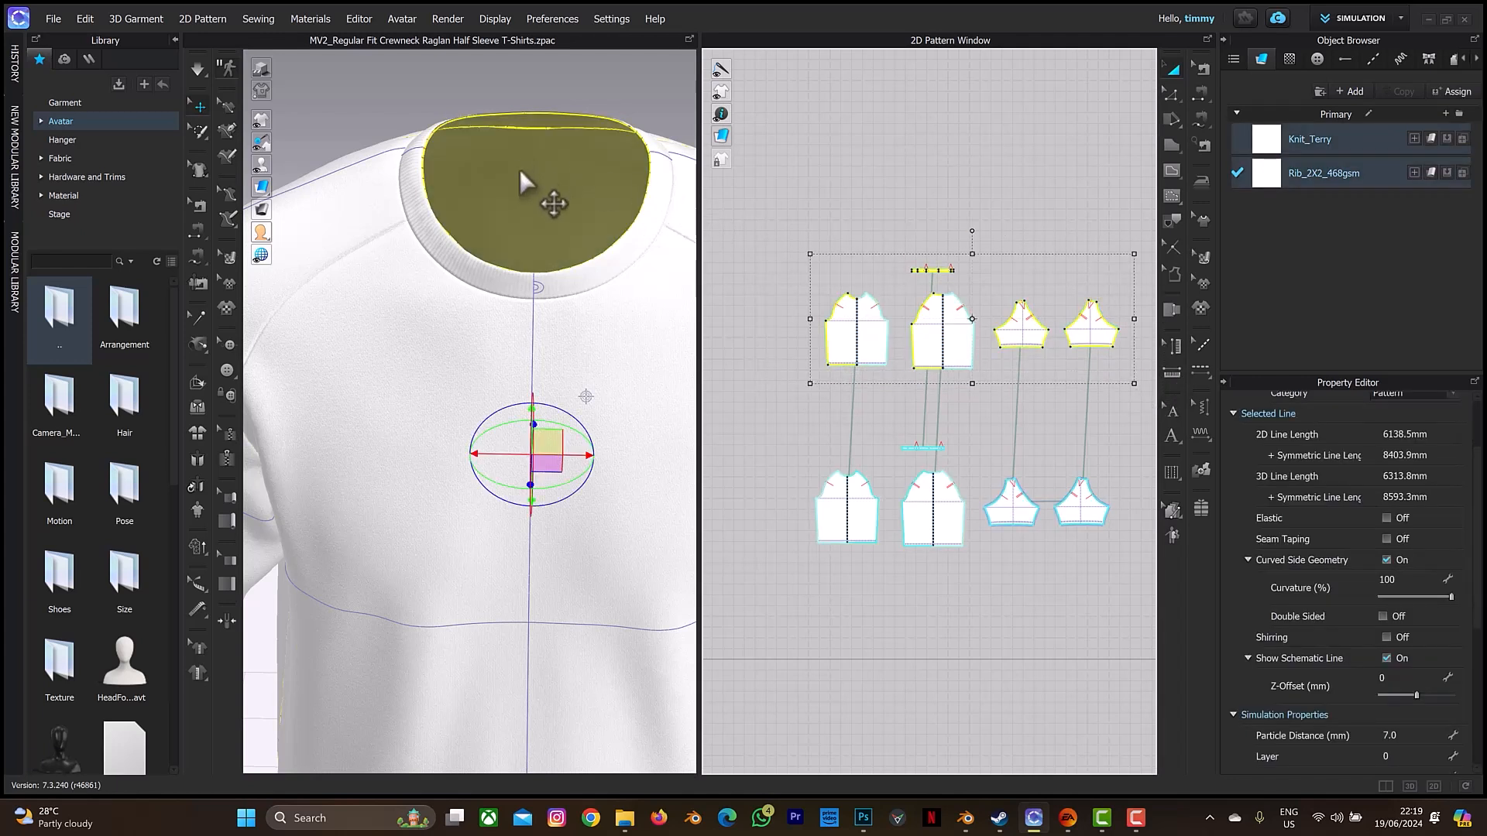
Move the inner neck piece down inside the collar with the gizmo, then select the rib fabric
{"action": "right_click", "coordinate": [520, 179]}
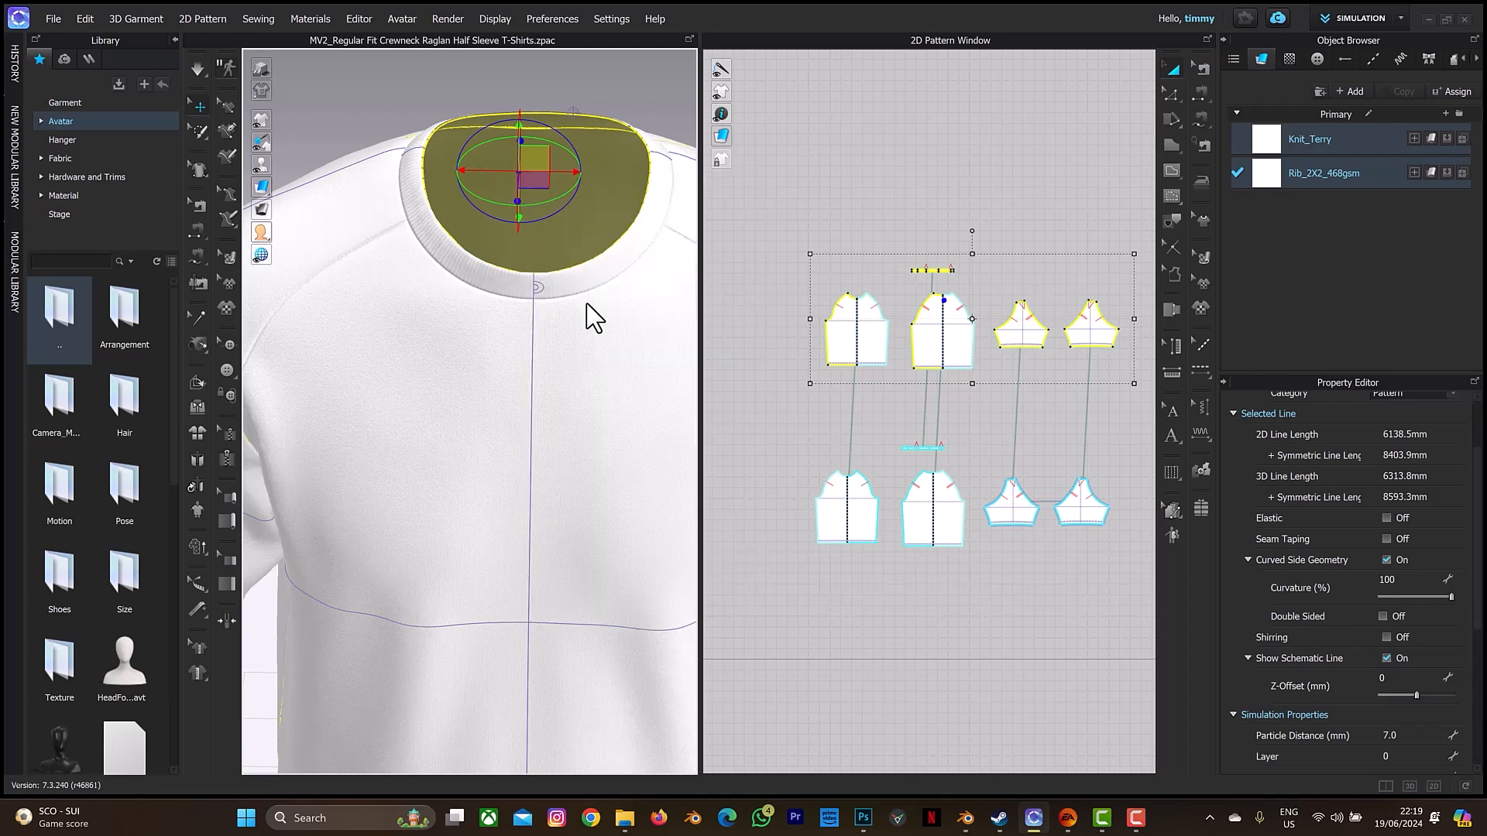
{"action": "left_click_drag", "start_coordinate": [519, 171], "coordinate": [532, 451]}
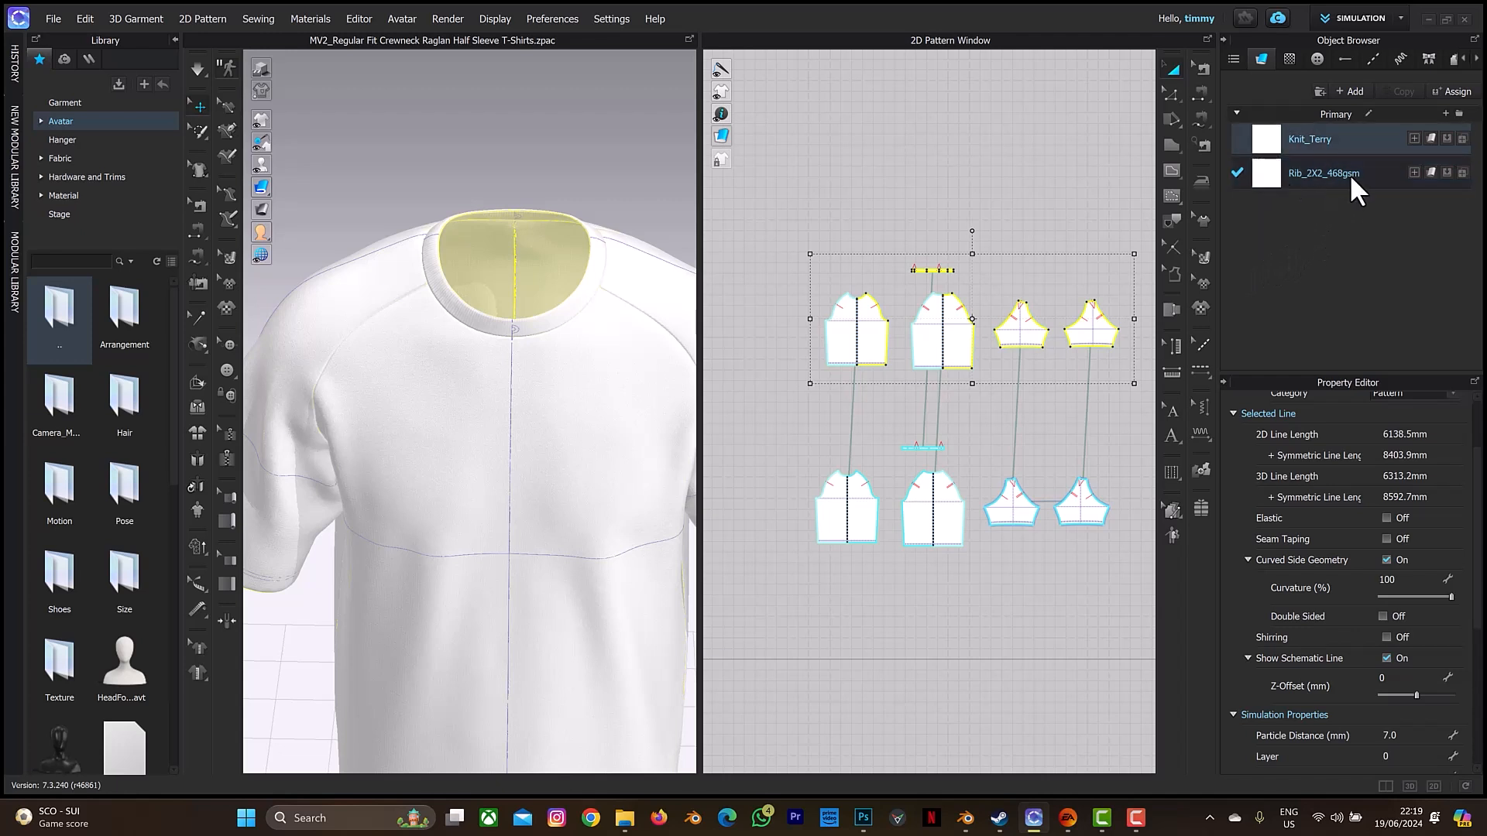
{"action": "left_click", "coordinate": [1323, 172]}
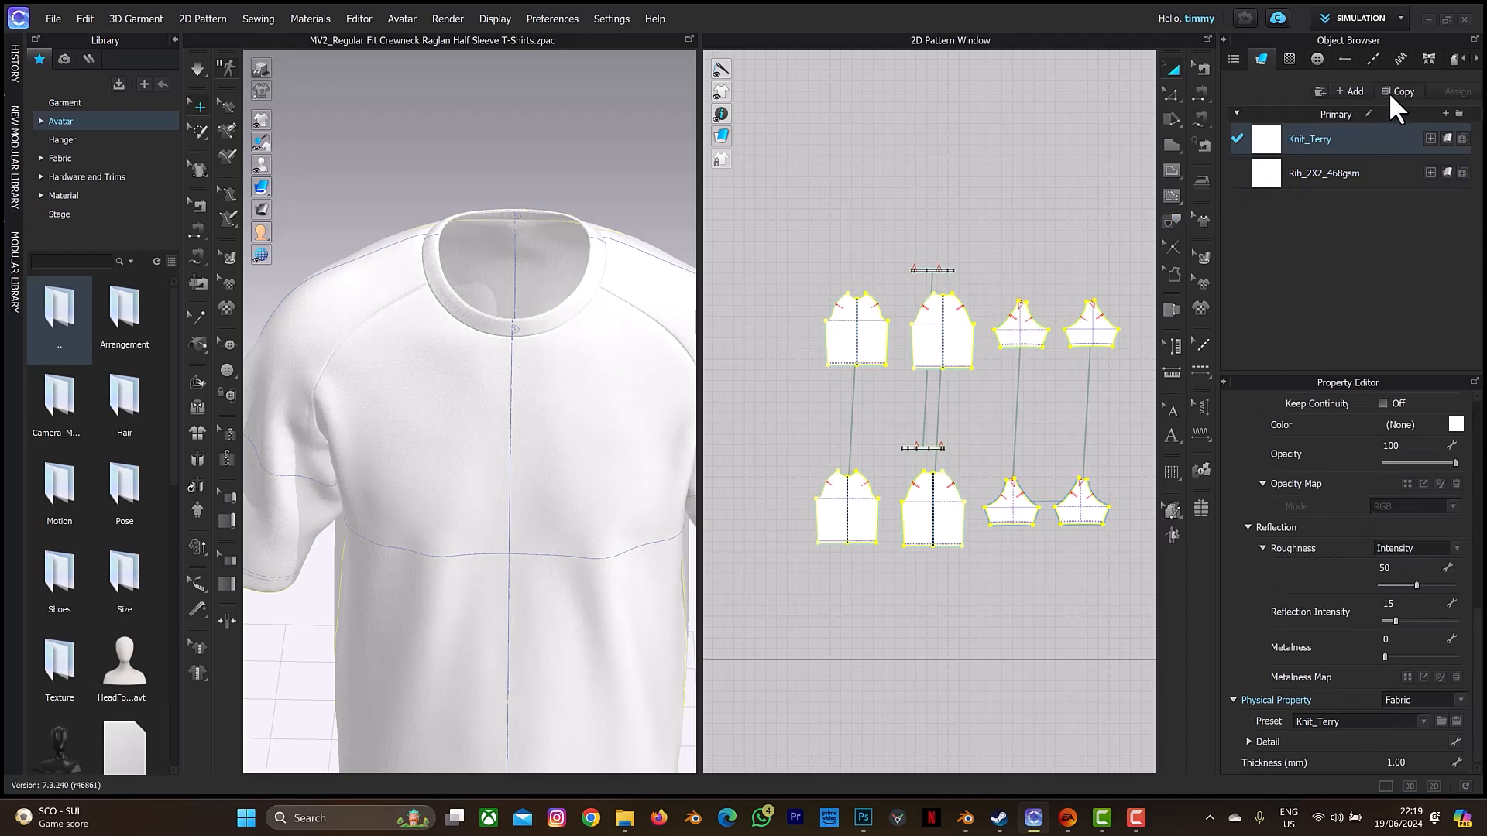
Duplicate Knit_Terry as Knit_Terry Copy 1 and colour it medium gray for the inner layer
{"action": "left_click", "coordinate": [1400, 91]}
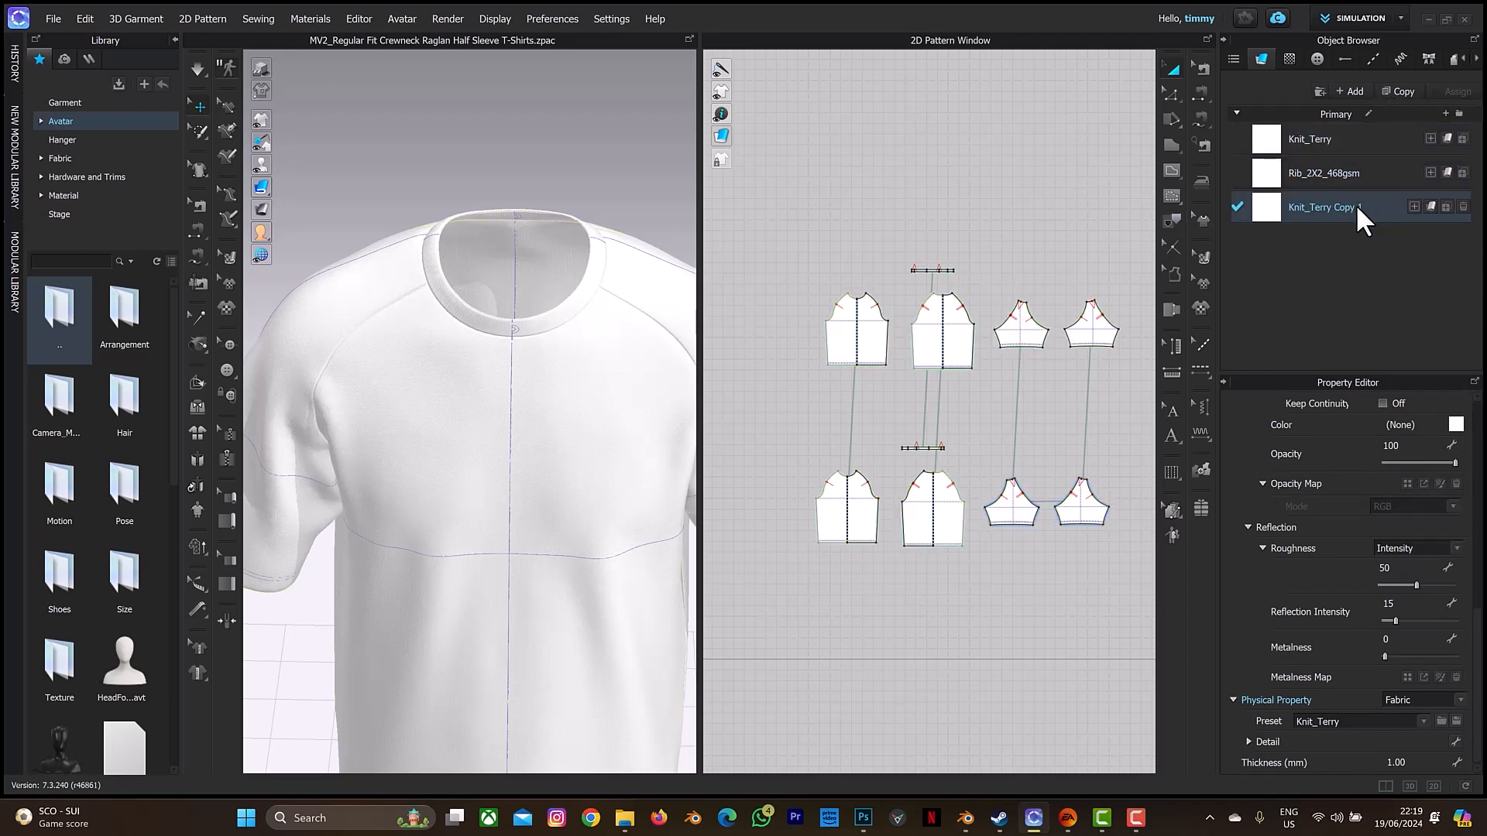
{"action": "mouse_move", "coordinate": [1467, 439]}
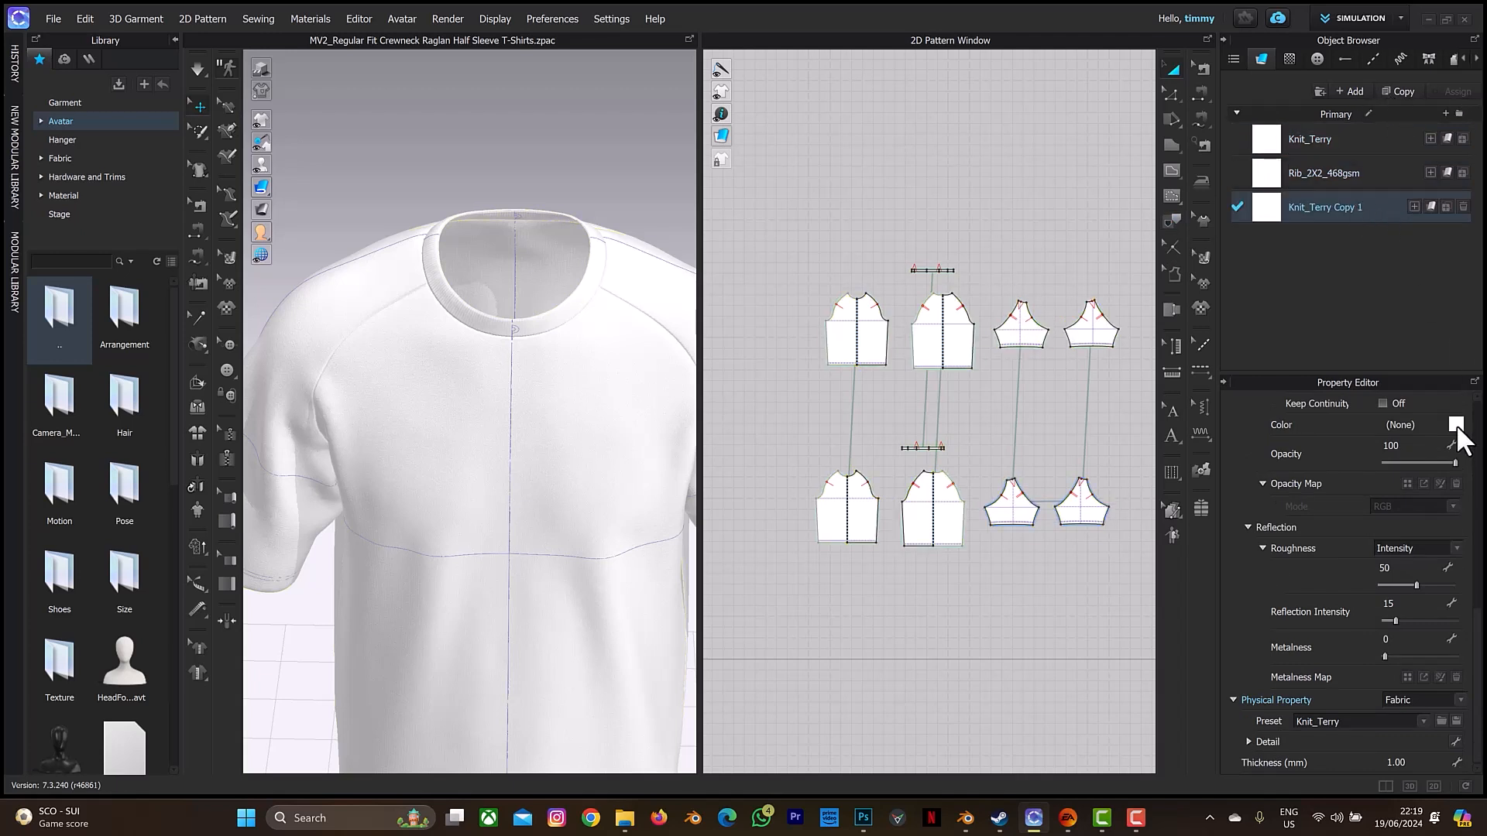
{"action": "left_click", "coordinate": [1456, 424]}
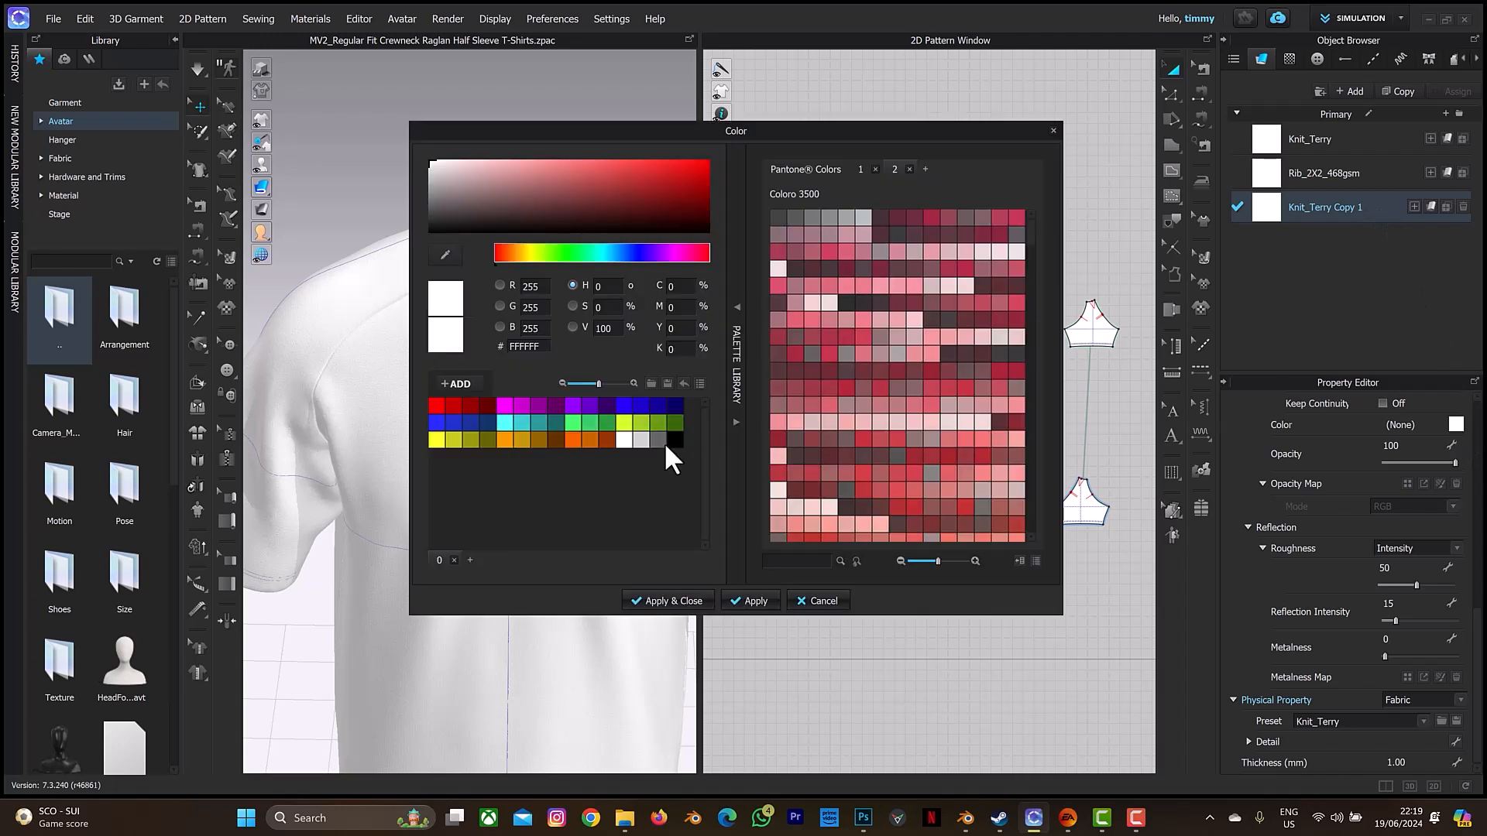
{"action": "left_click", "coordinate": [656, 439]}
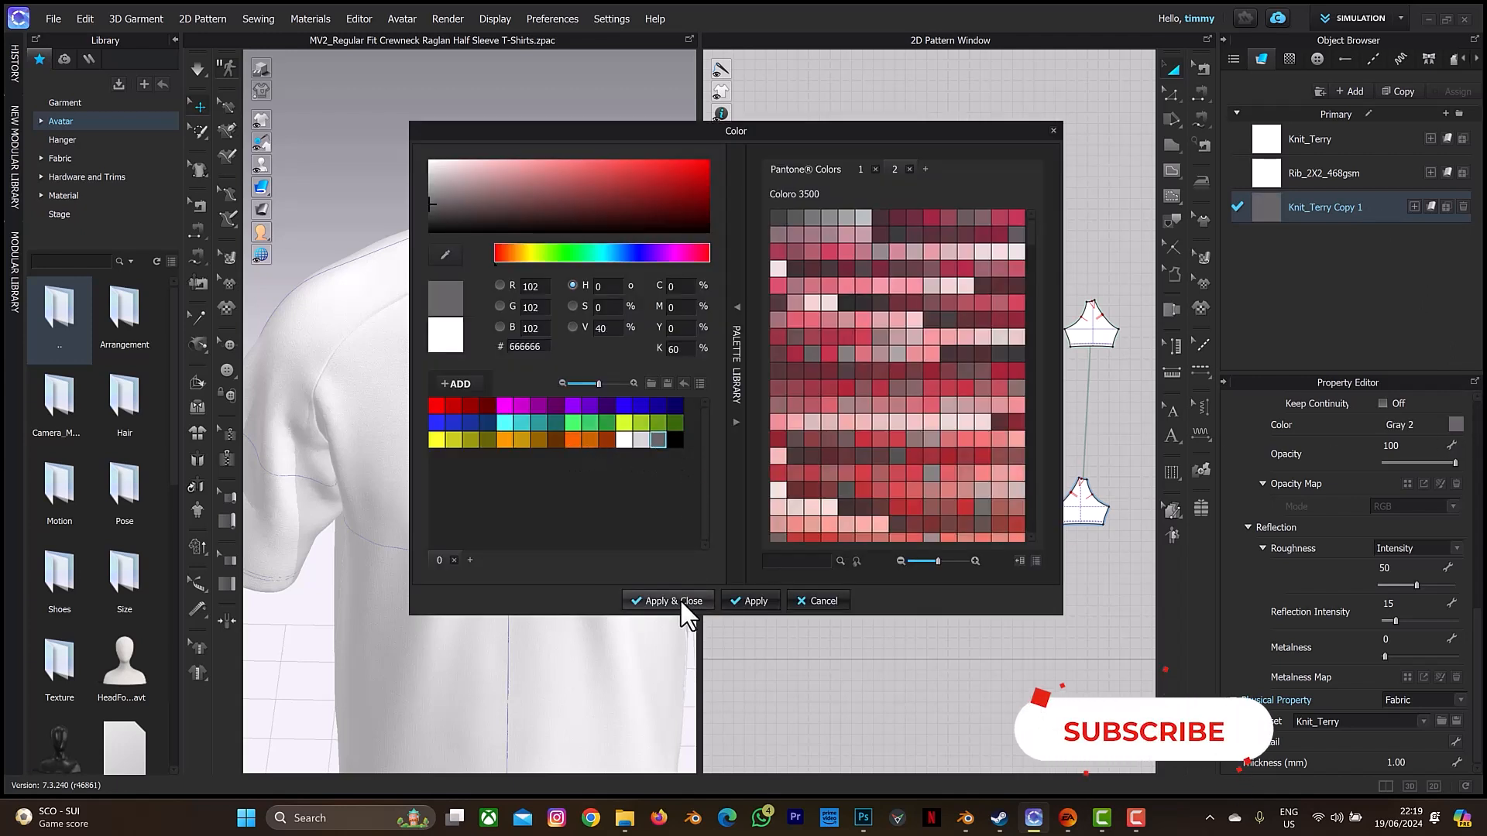
{"action": "left_click", "coordinate": [666, 601]}
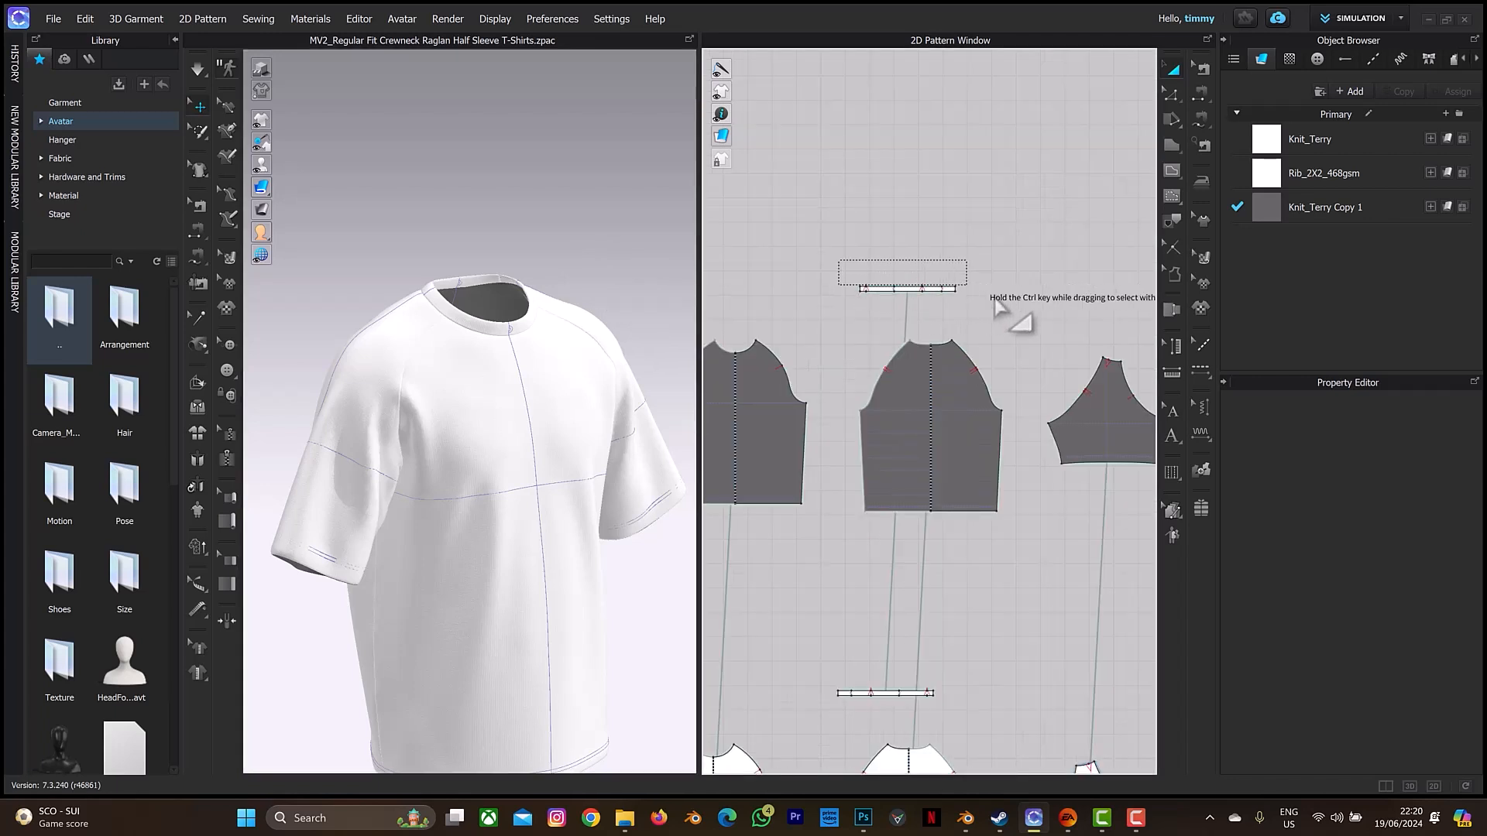
With the neckband pieces selected, duplicate Rib_2X2_468gsm as Copy 1 and colour it gray
{"action": "left_click", "coordinate": [902, 288]}
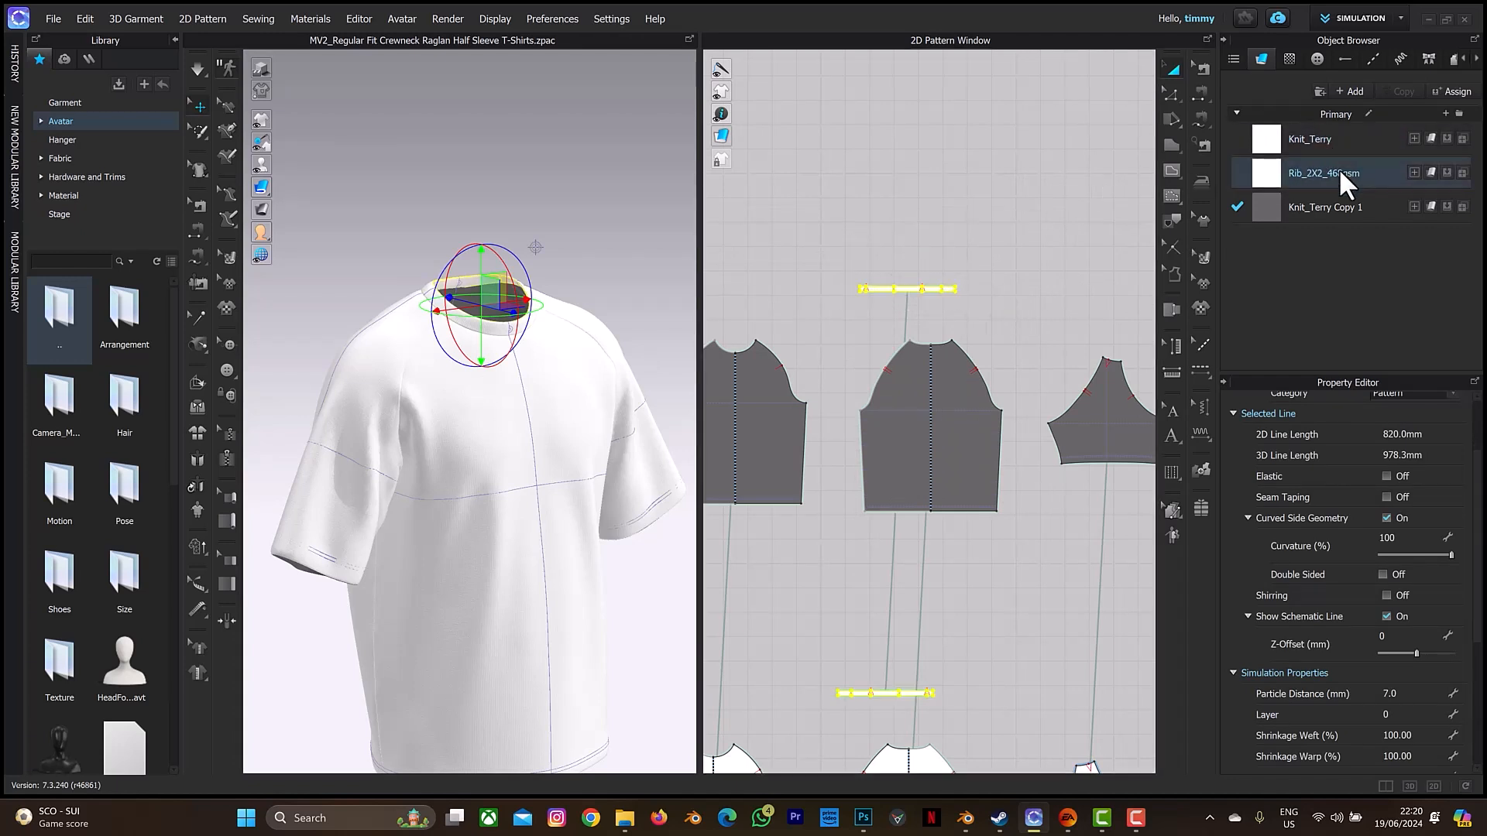
{"action": "left_click", "coordinate": [1322, 172]}
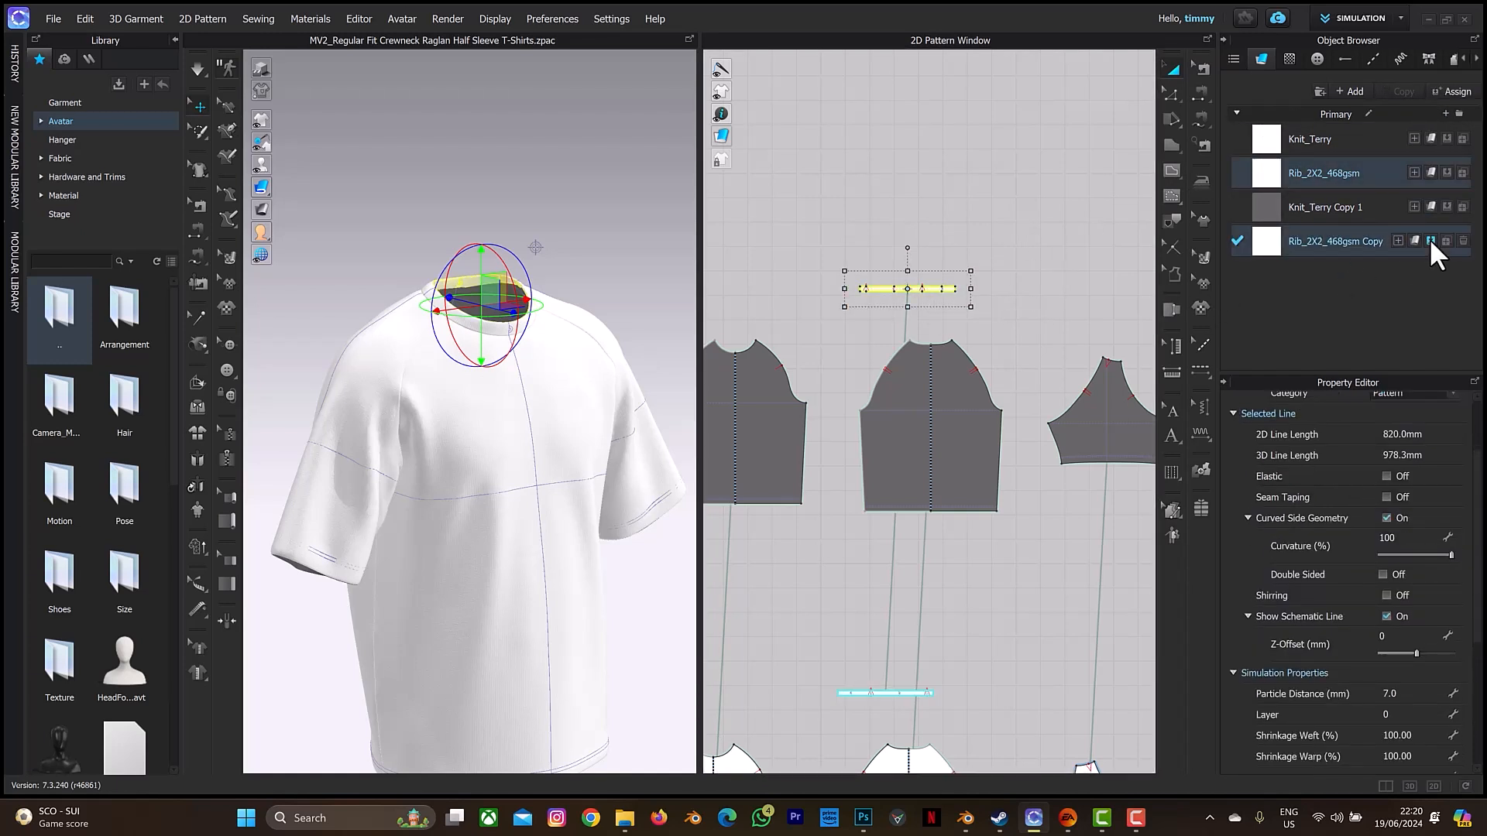
{"action": "left_click", "coordinate": [1431, 240]}
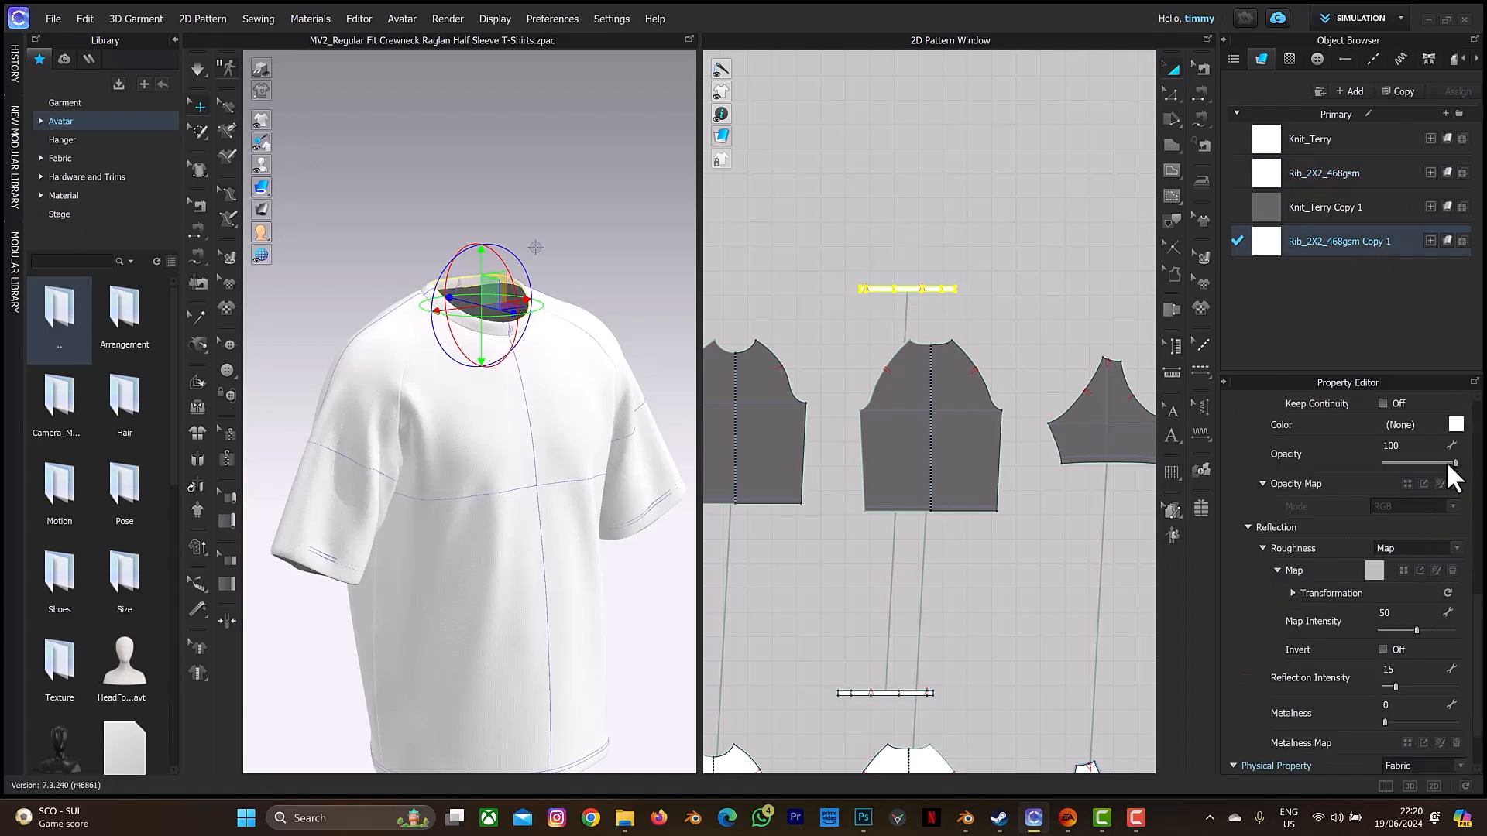
{"action": "left_click", "coordinate": [1456, 424]}
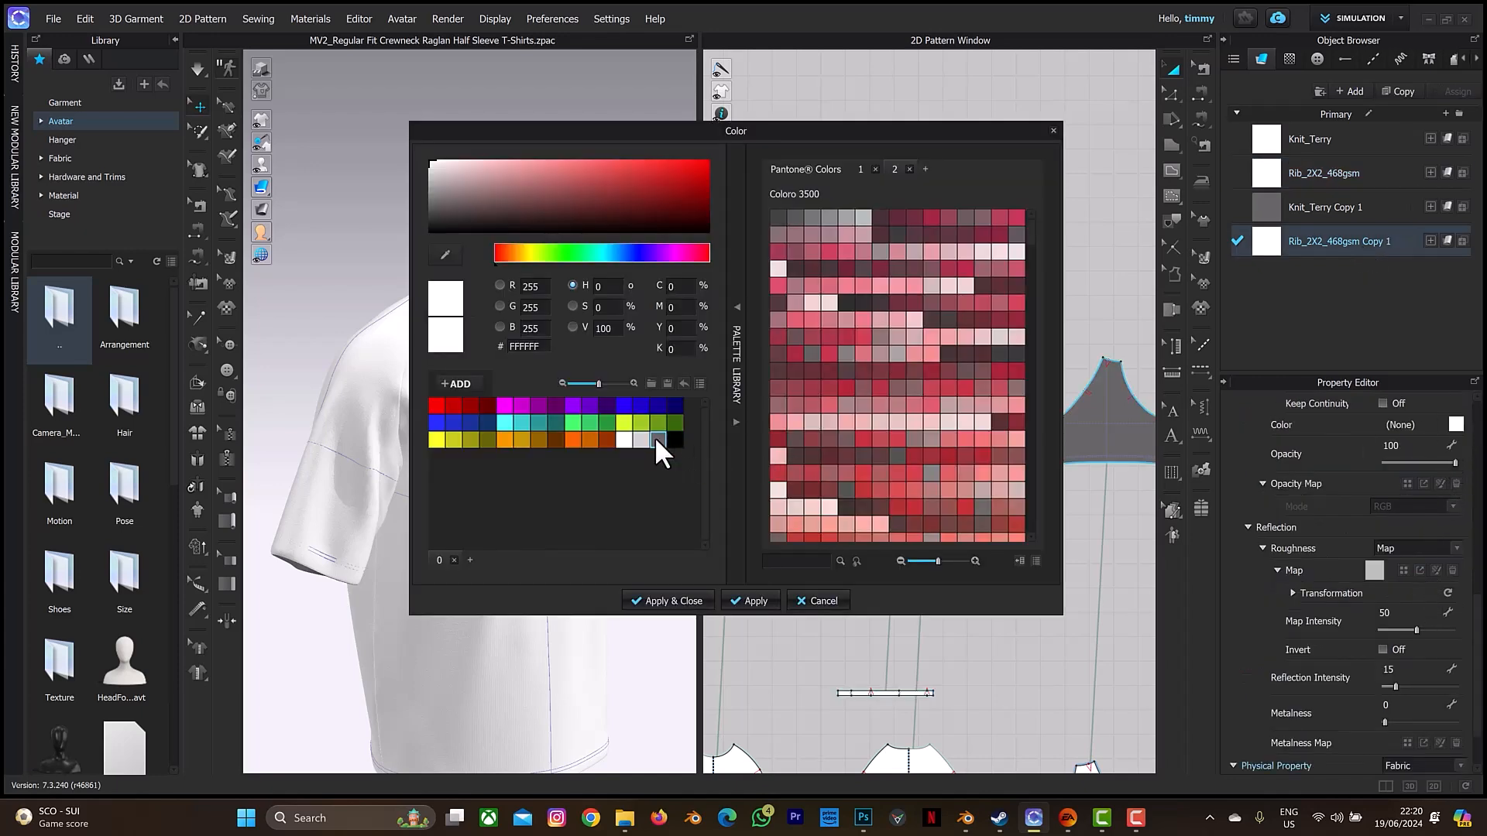
{"action": "left_click", "coordinate": [666, 601]}
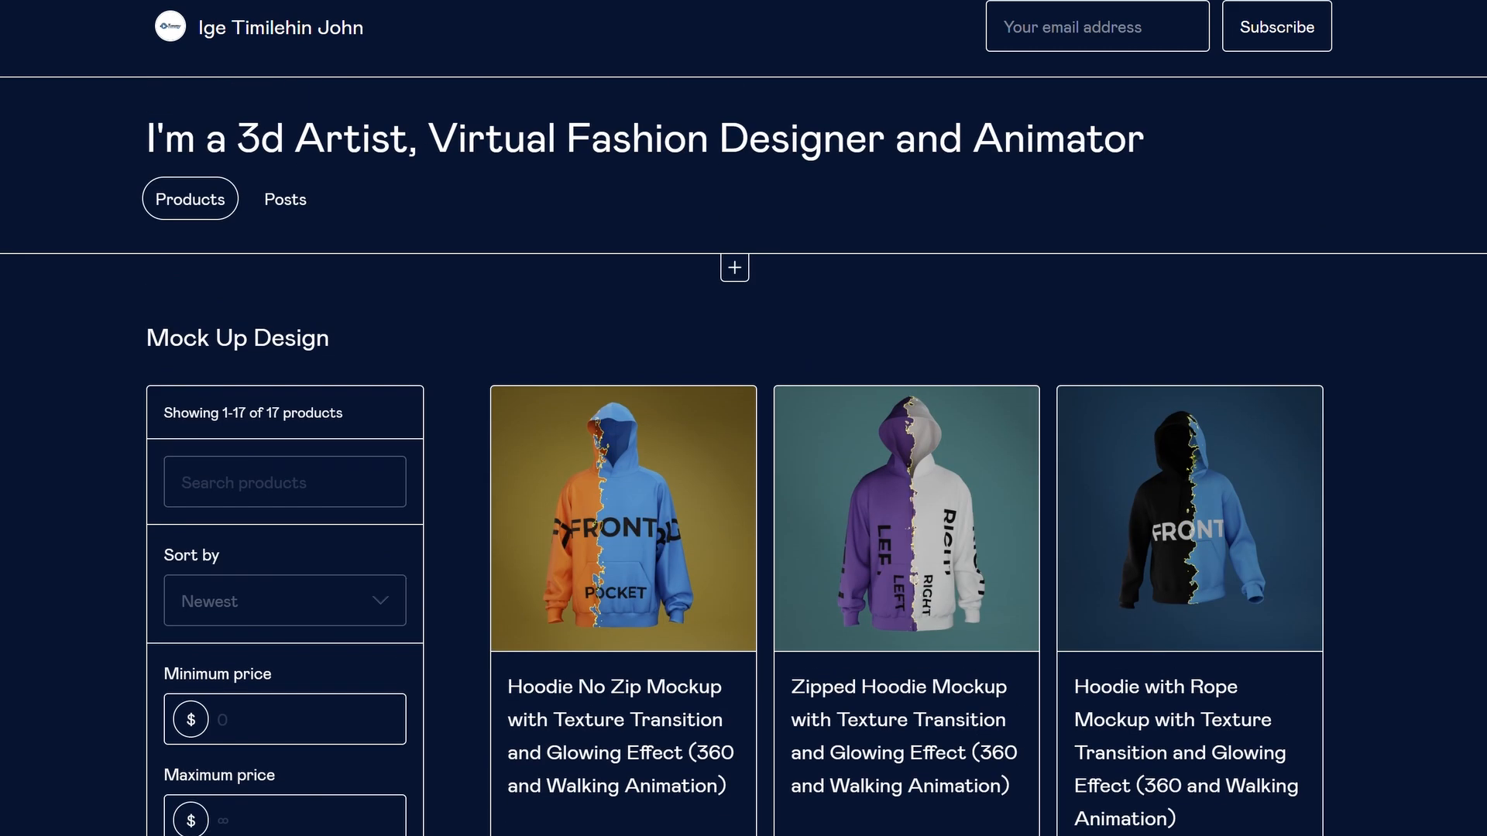
{"action": "scroll", "scroll_direction": "down", "scroll_amount": 3}
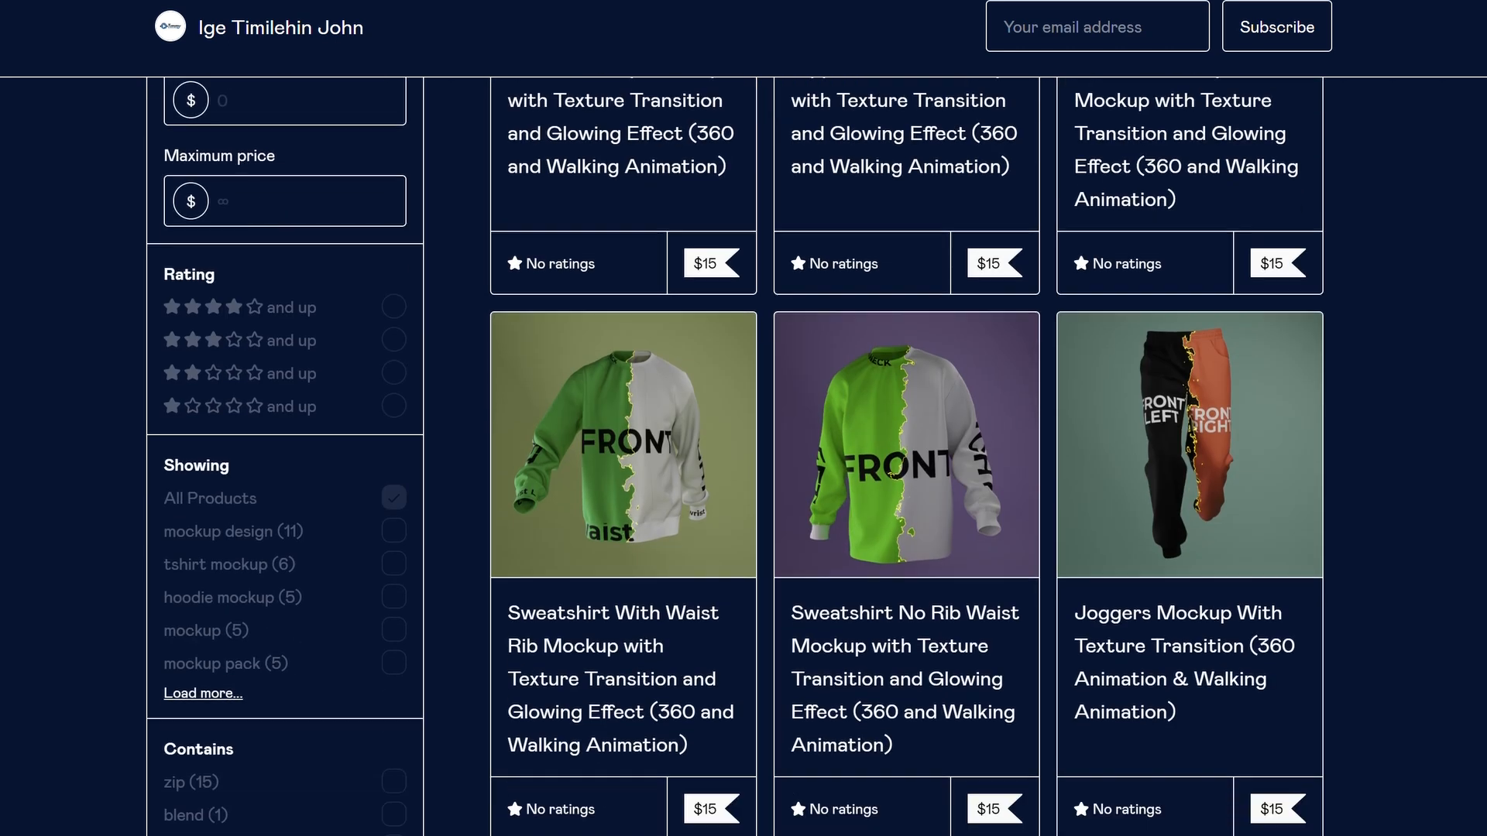
{"action": "scroll", "scroll_direction": "down", "scroll_amount": 3}
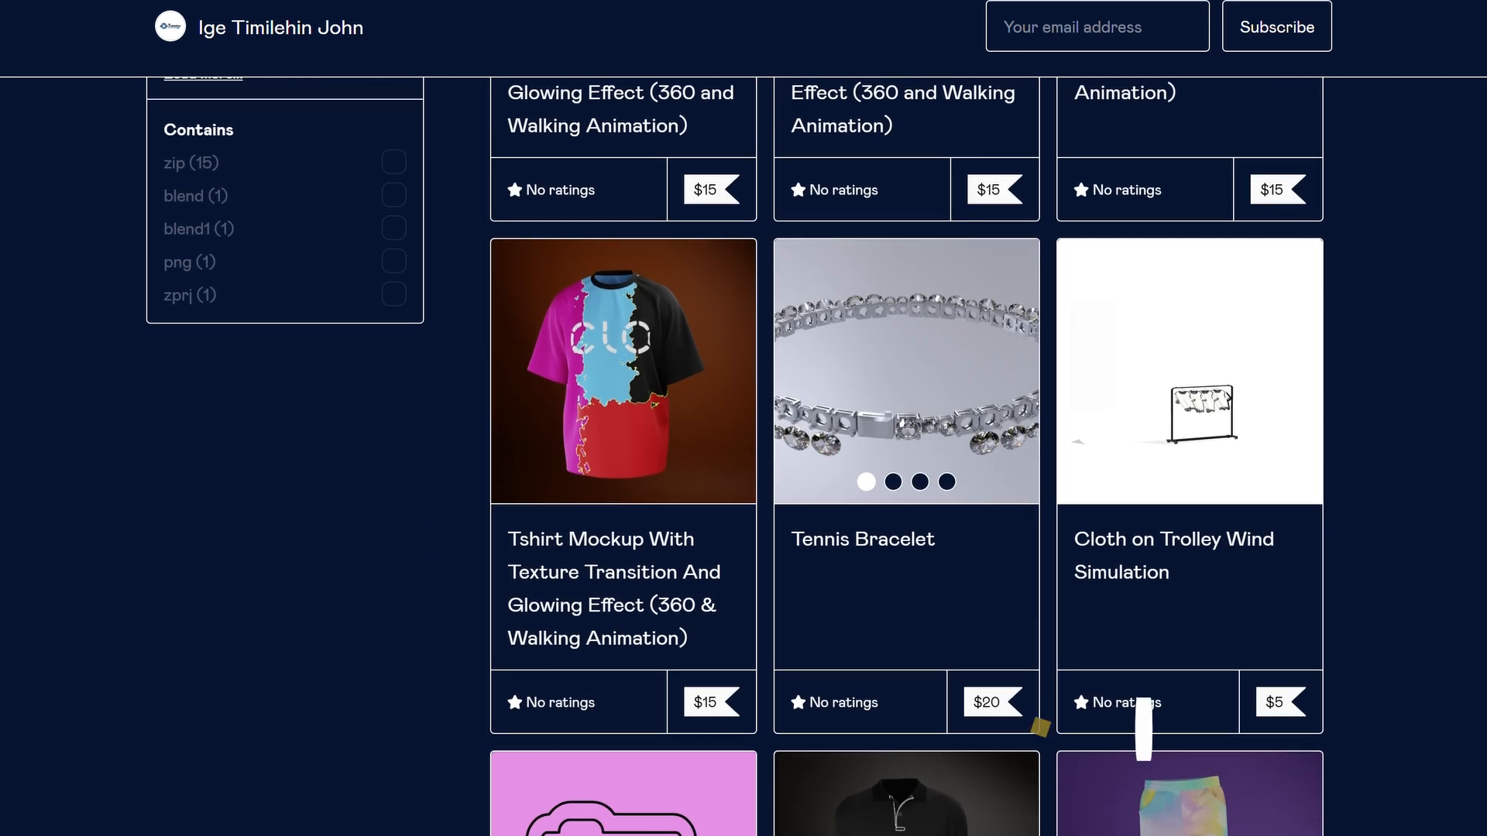
{"action": "scroll", "scroll_direction": "down", "scroll_amount": 3}
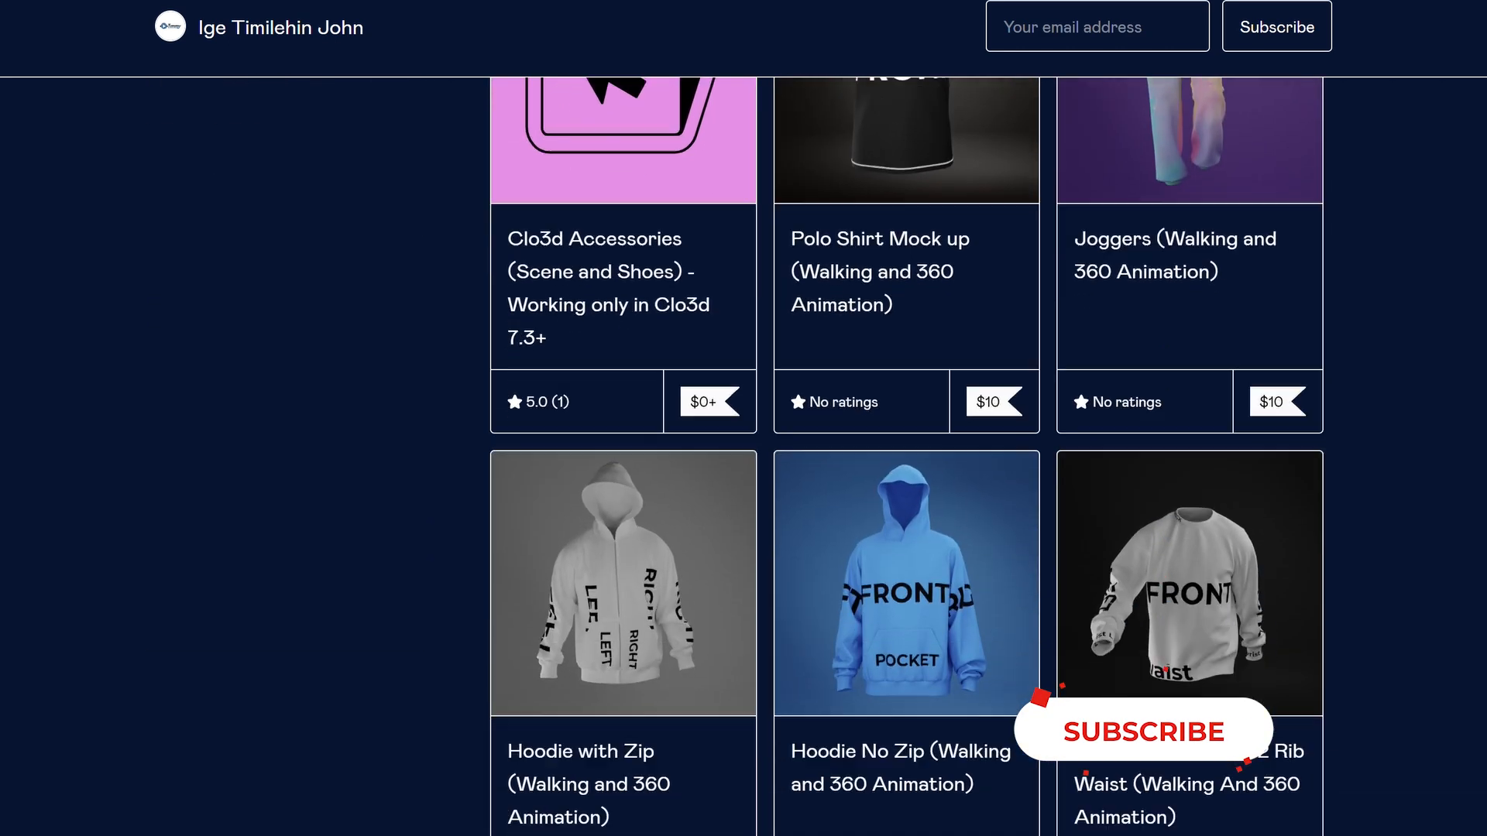
{"action": "scroll", "scroll_direction": "down", "scroll_amount": 3}
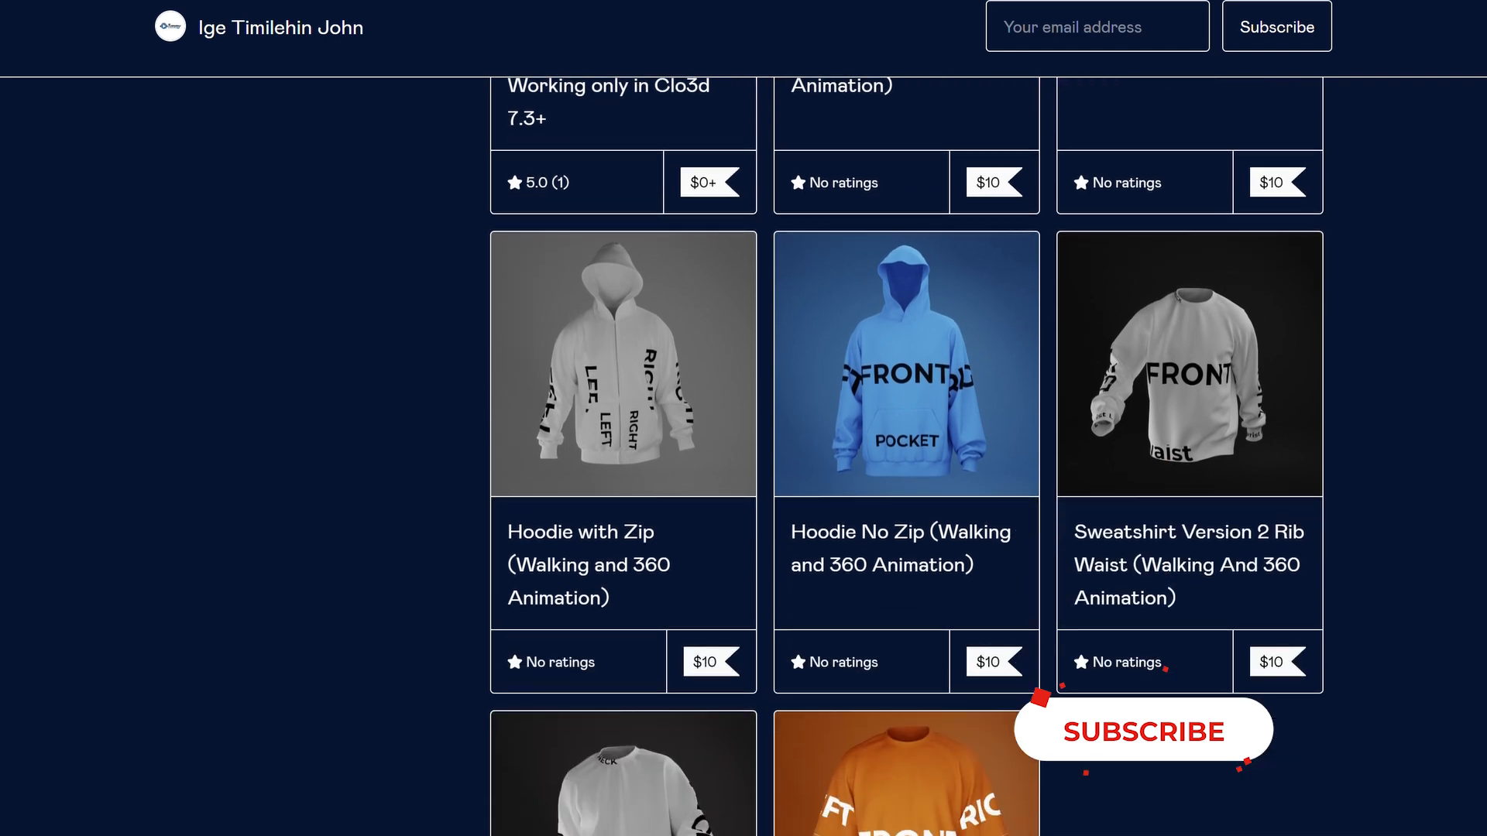
{"action": "scroll", "scroll_direction": "down", "scroll_amount": 3}
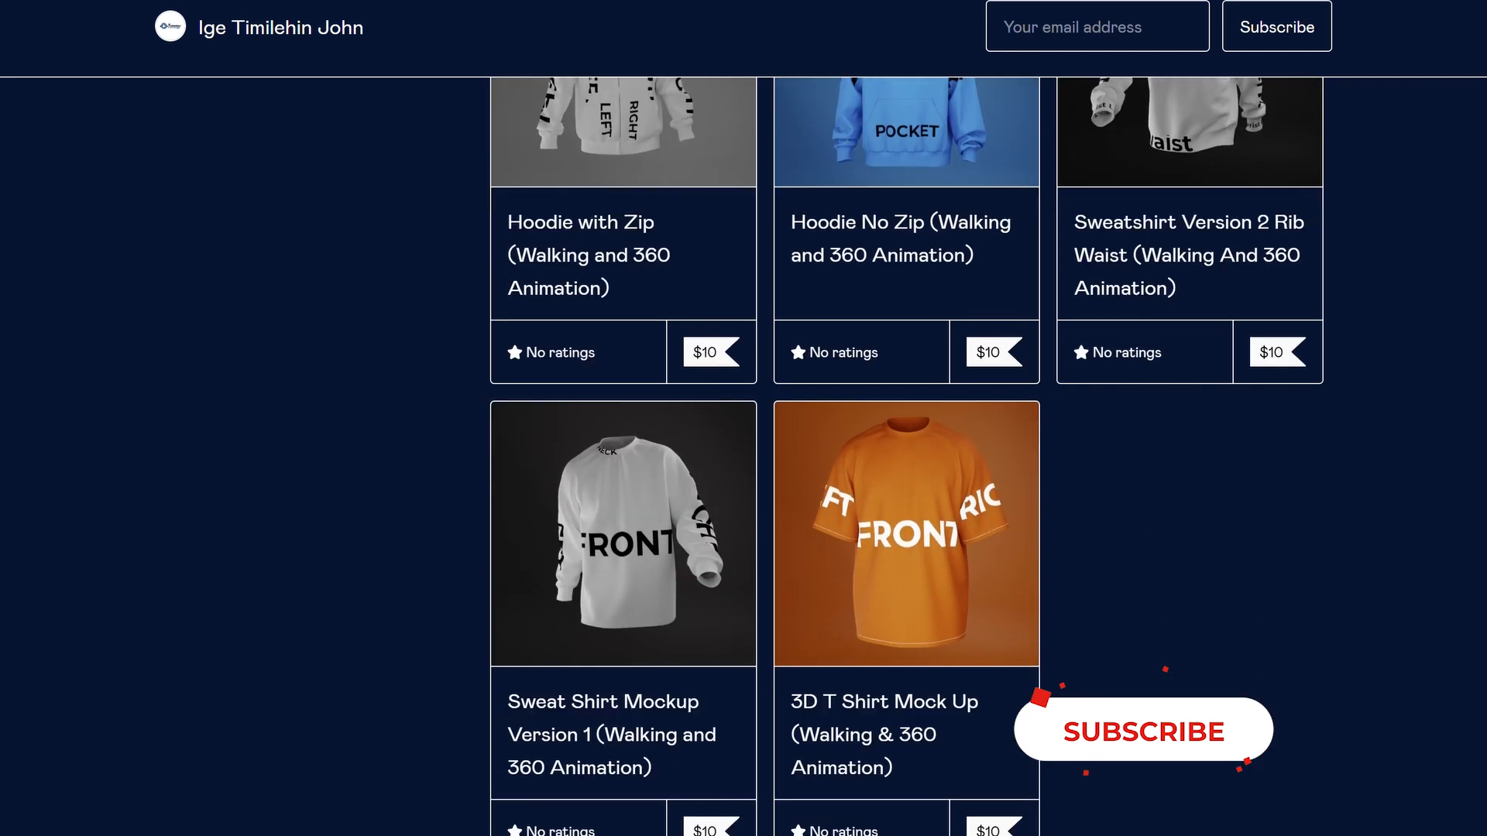